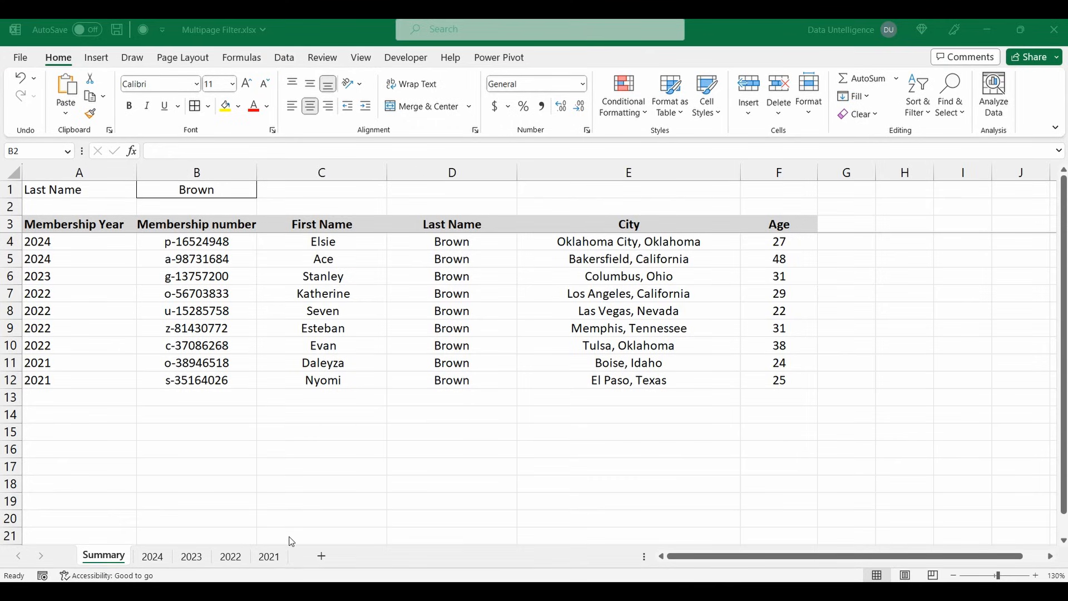
mouse_move(258, 556)
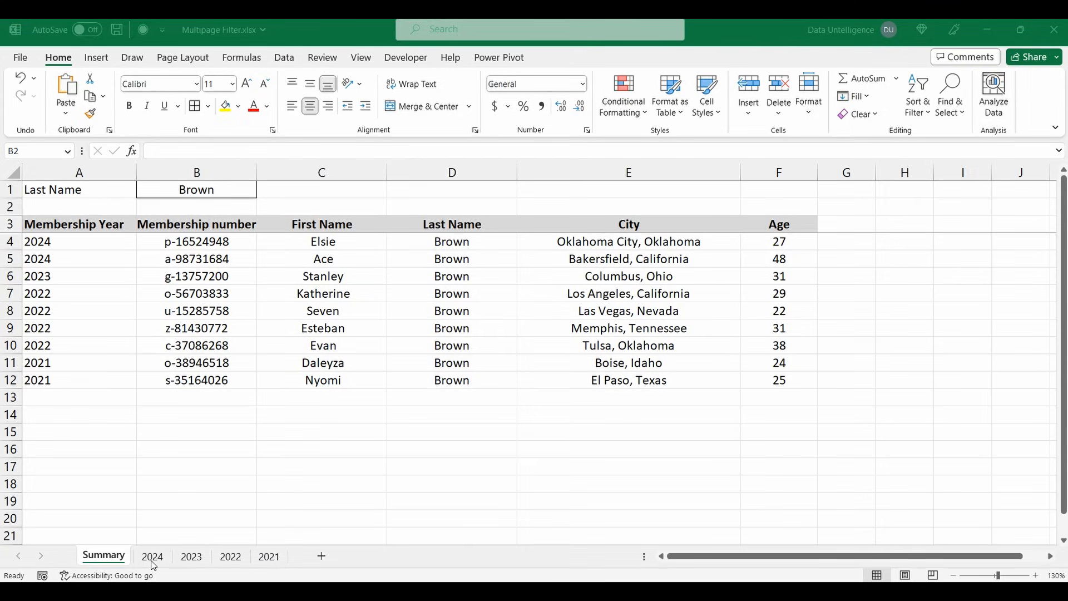
mouse_move(210, 193)
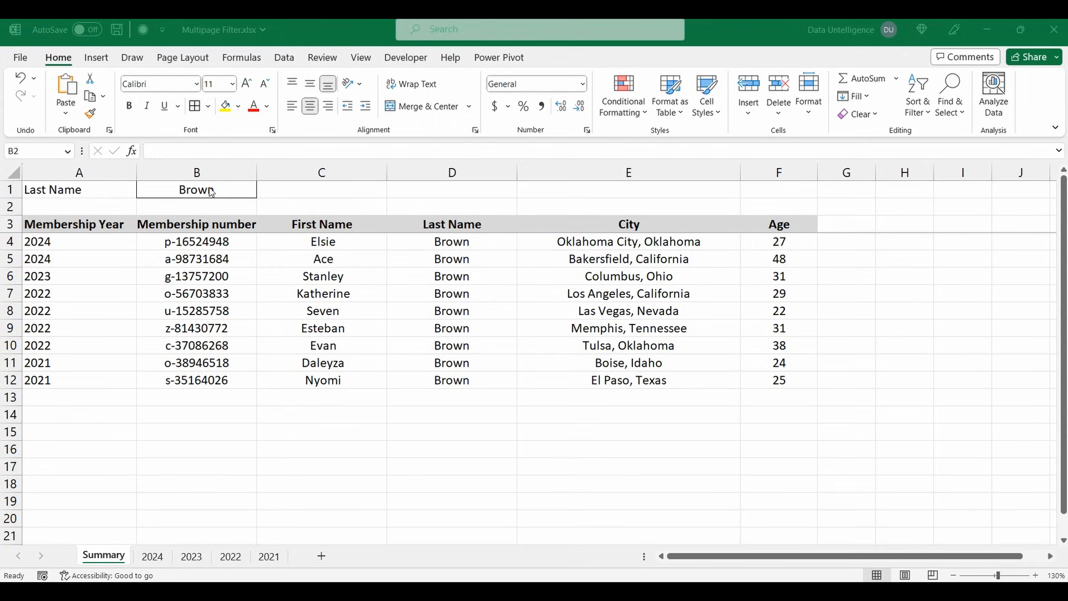
mouse_move(496, 464)
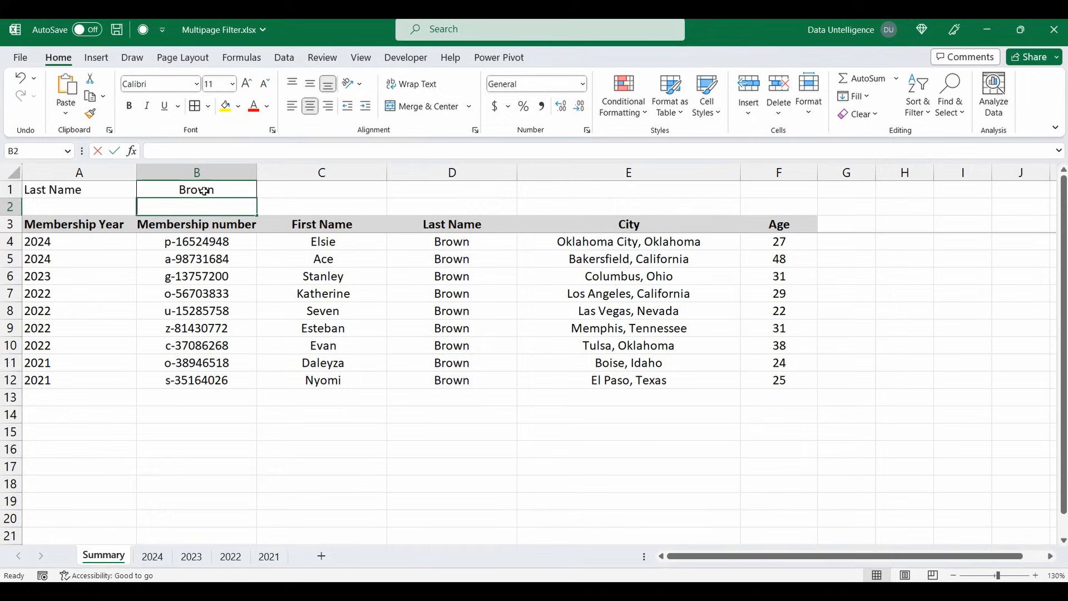
Enter King, then the nonsense name sfhasdfh, then Smith as the last name in B1.
text(King)
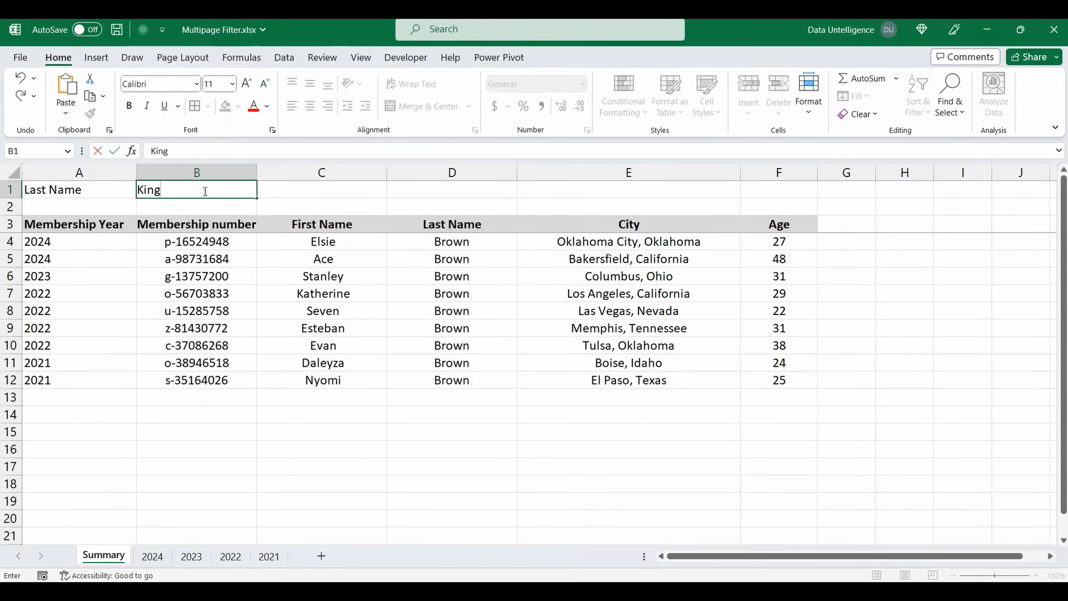
key(enter)
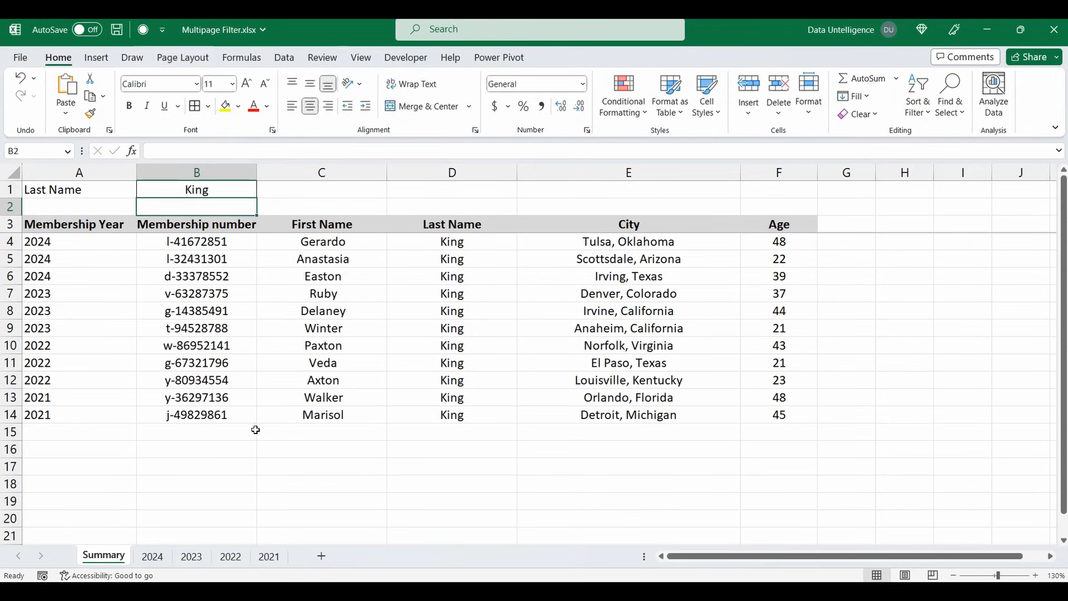
mouse_move(173, 530)
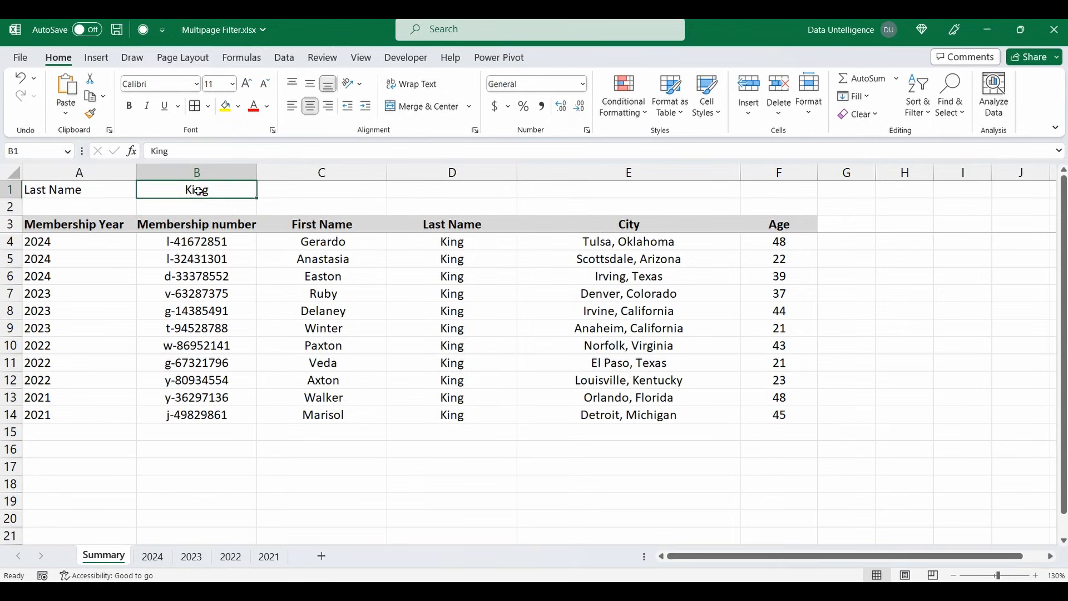
text(sfhasdfh)
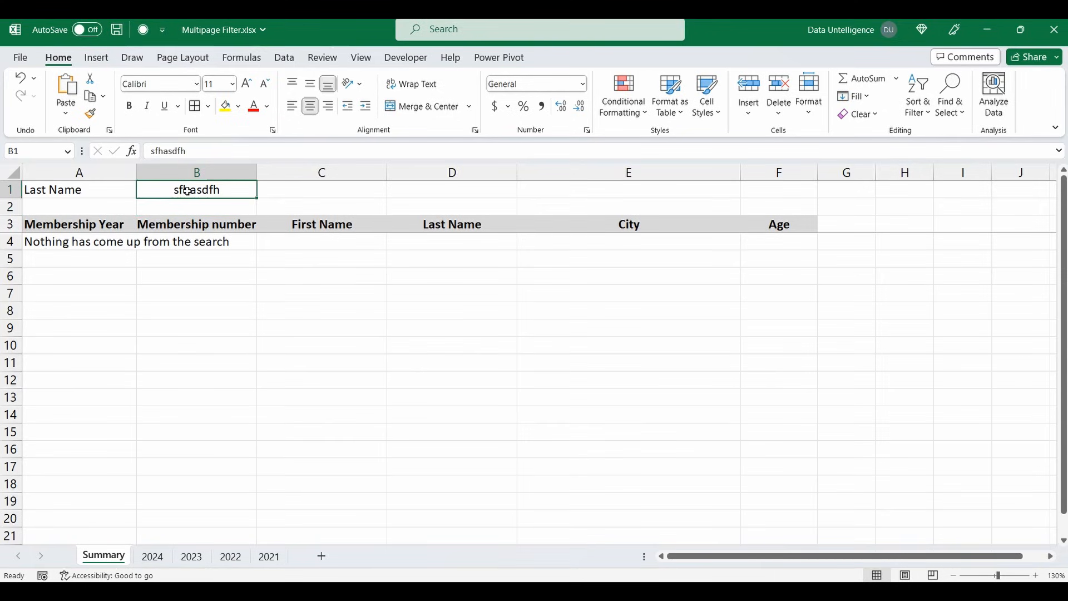
text(Smith)
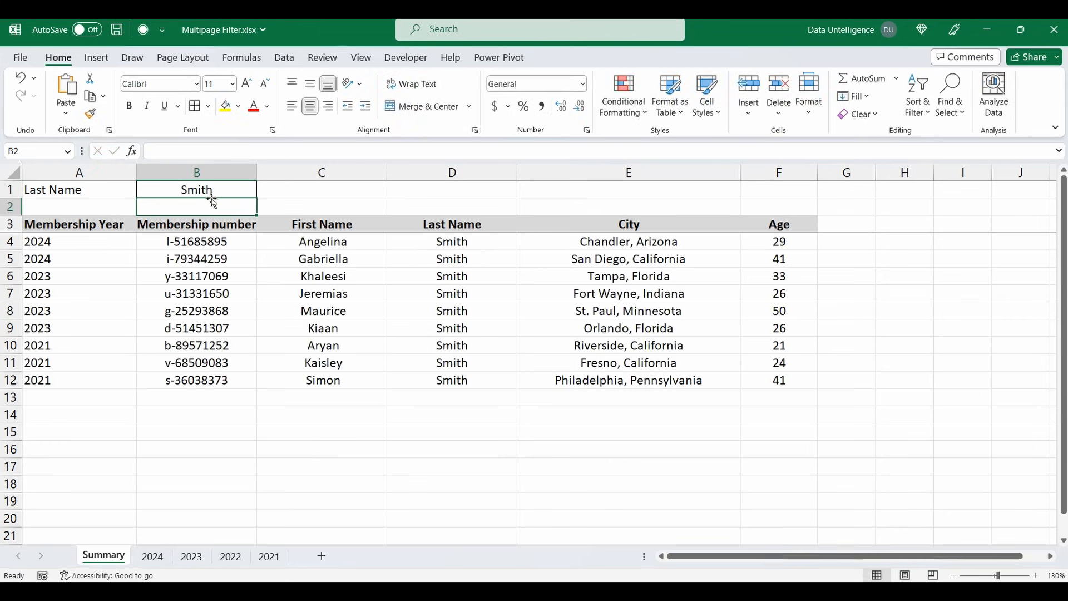
mouse_move(878, 212)
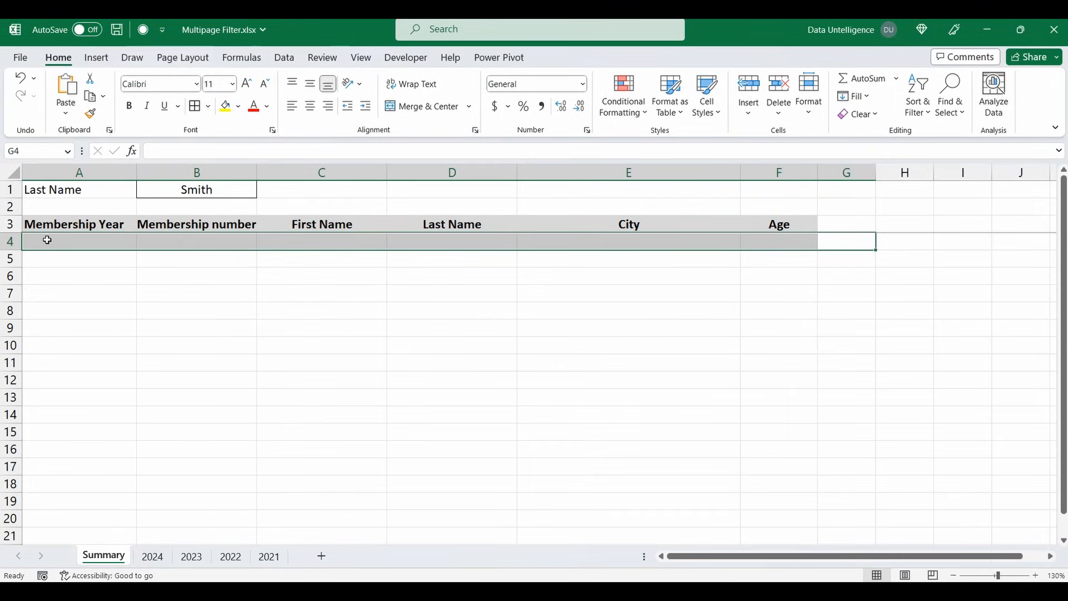
Enter =FILTER('2024'!A:F,'2024'!D:D=Summary!B1) in A4 to filter the 2024 sheet by last name.
text(=f)
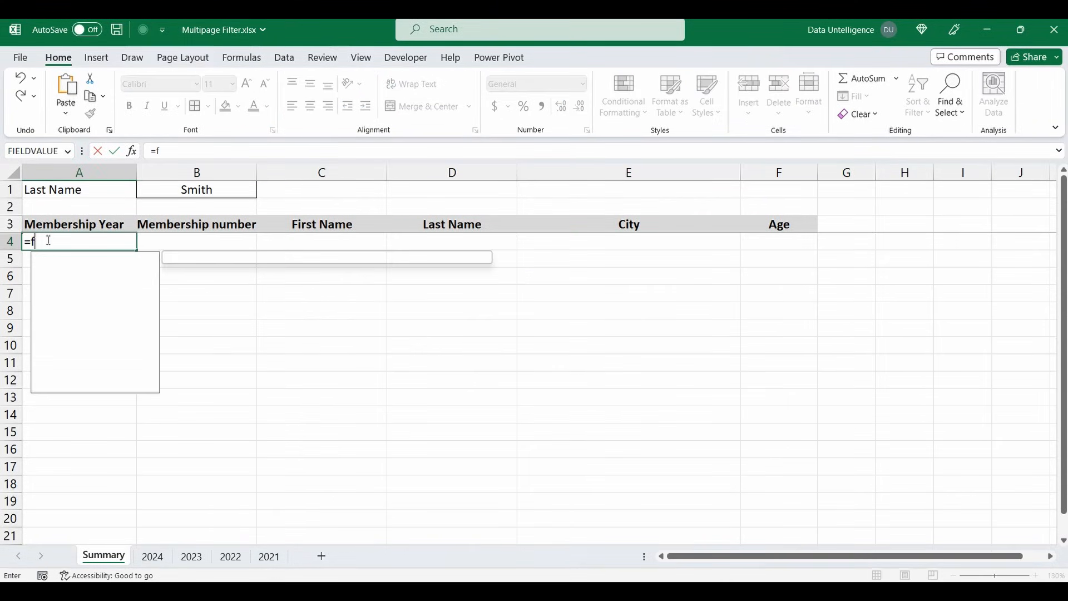
text(ilter()
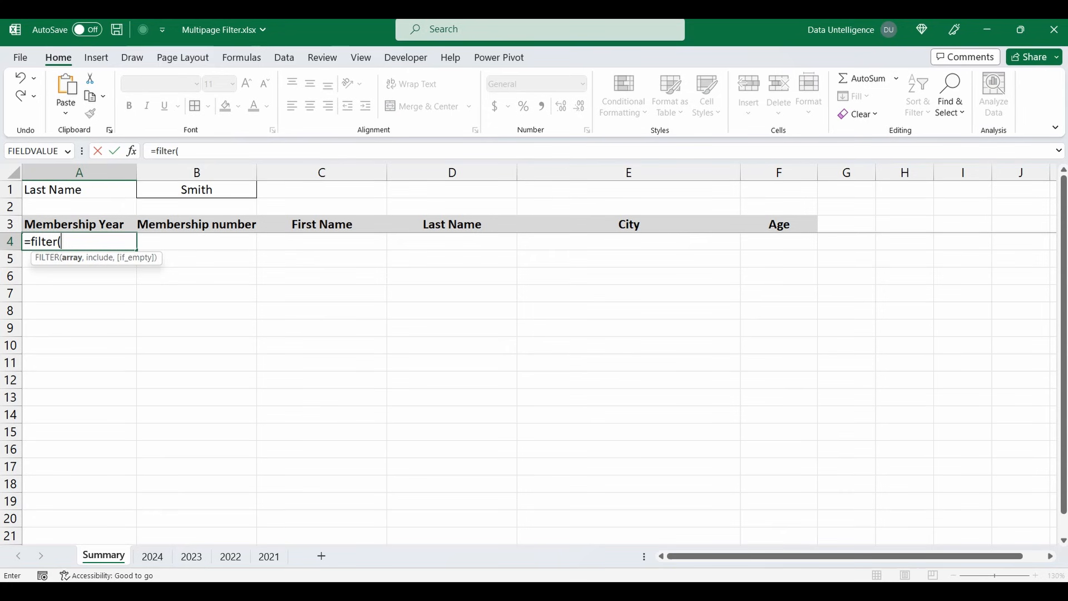
click(153, 557)
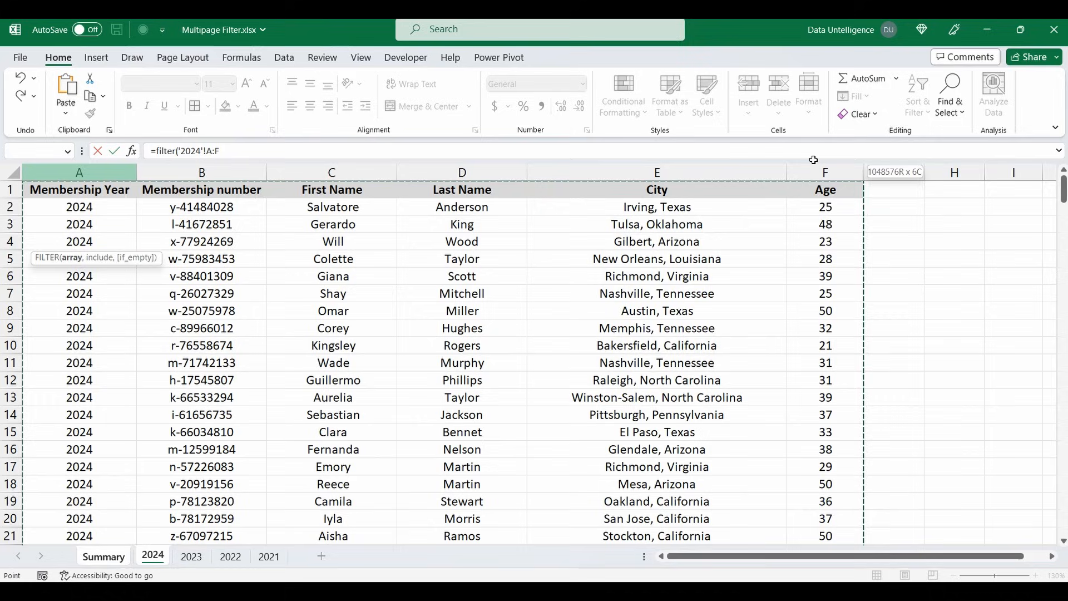
click(78, 189)
text(,)
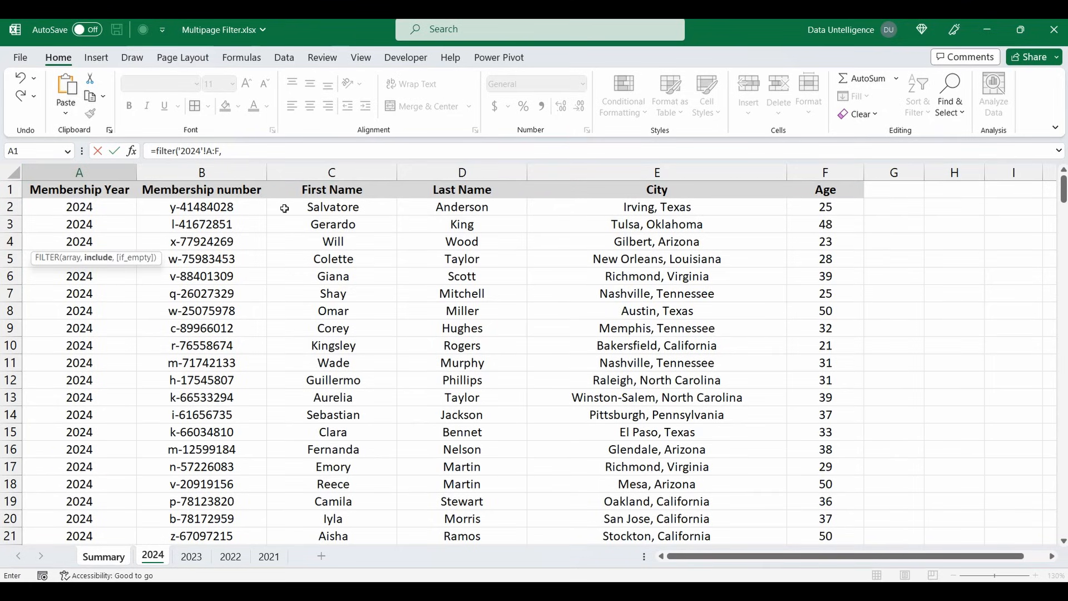
click(461, 172)
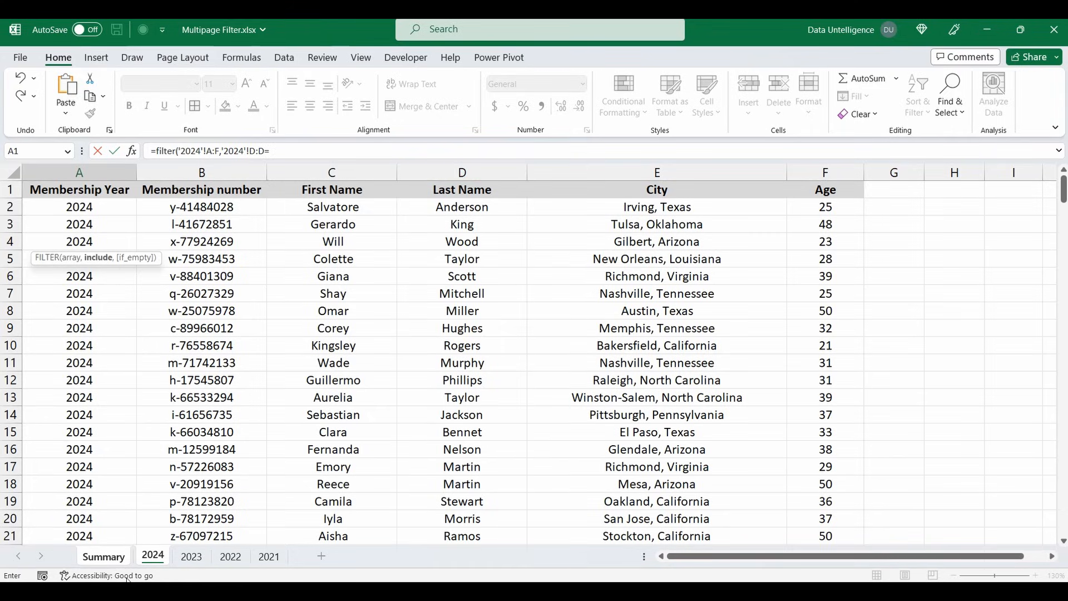
click(103, 556)
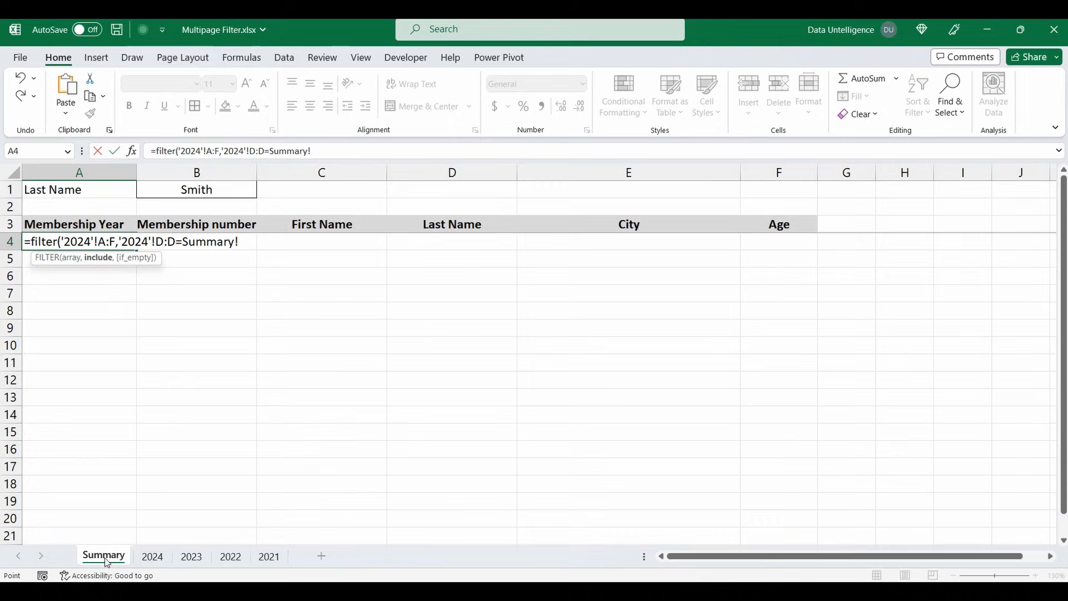
click(196, 190)
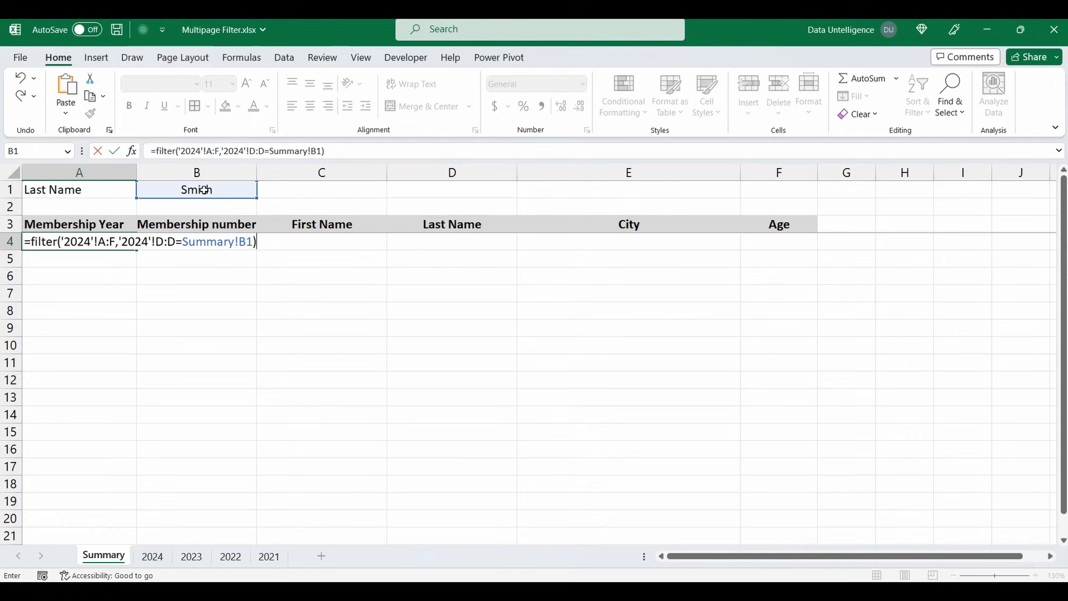
key(enter)
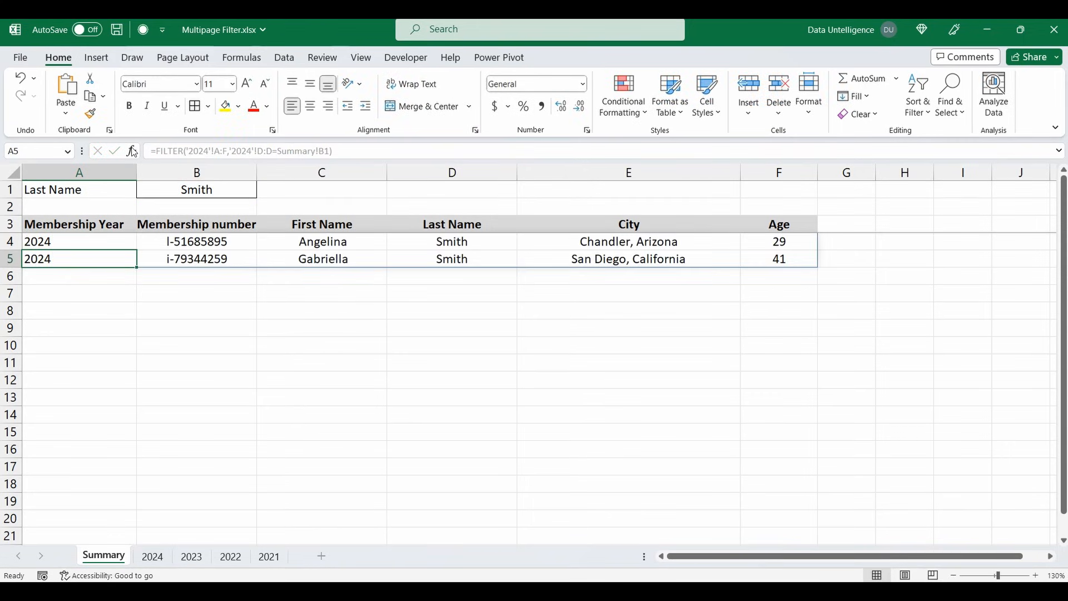
mouse_move(365, 139)
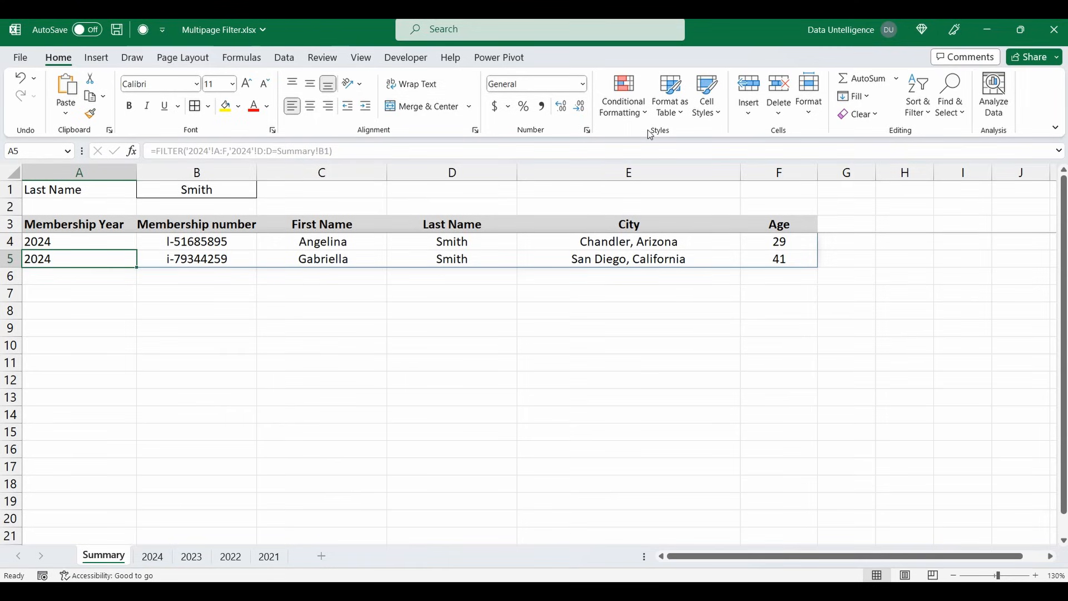
mouse_move(506, 184)
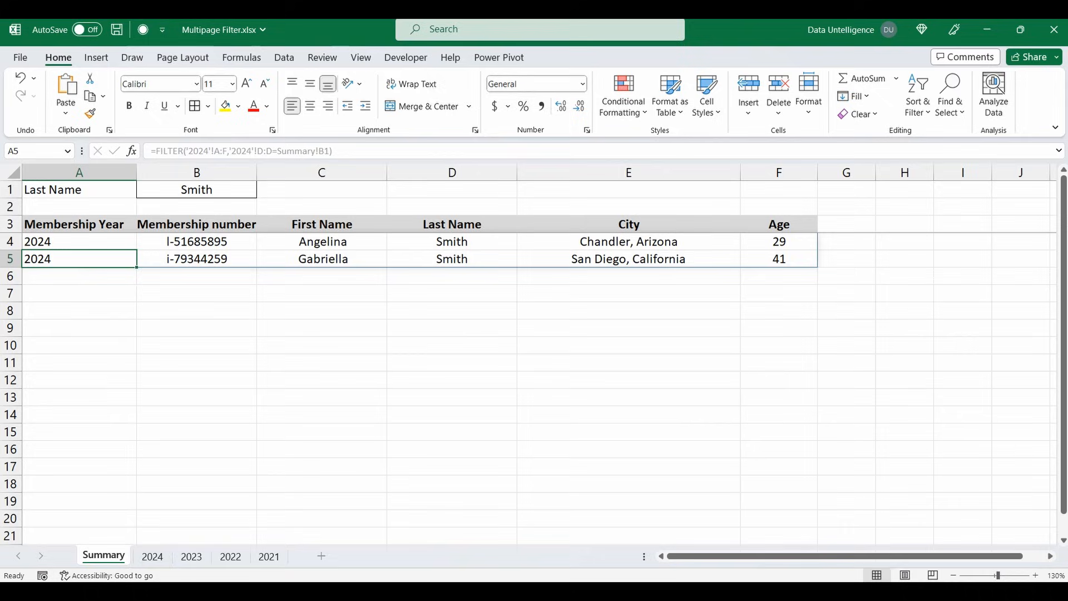
mouse_move(258, 549)
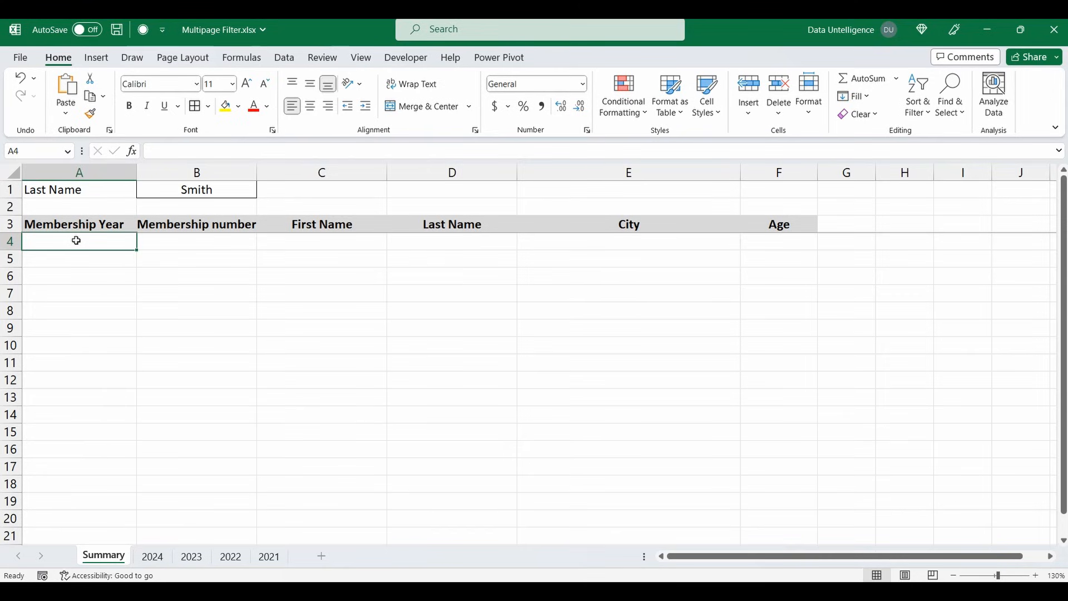
Enter =VSTACK('2024:2021'!A2:F6) in A4 to stack rows from the 2024–2021 sheets.
text(=)
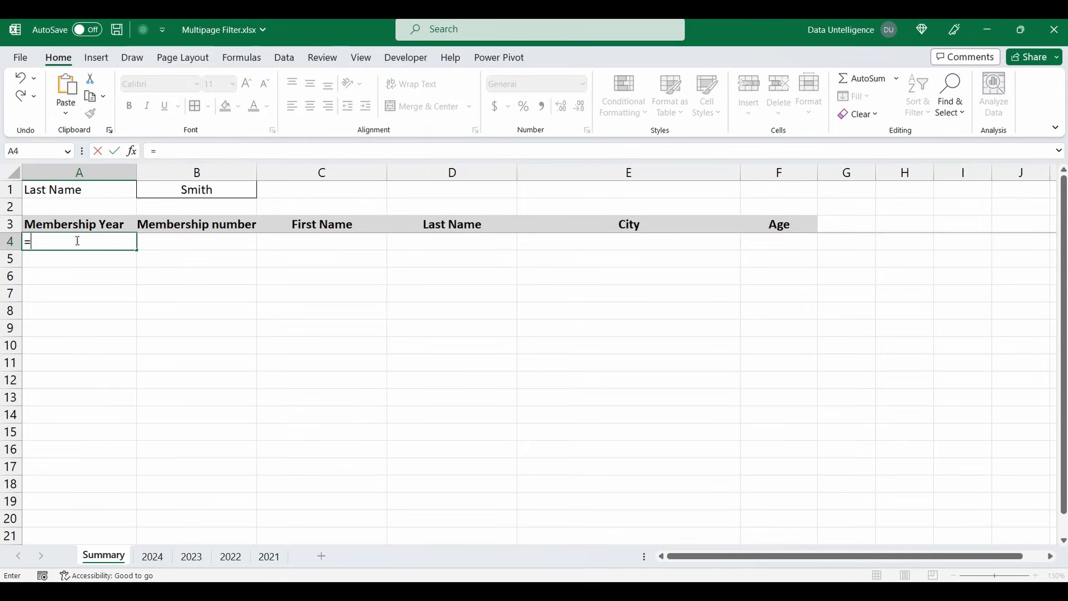
text(vstack)
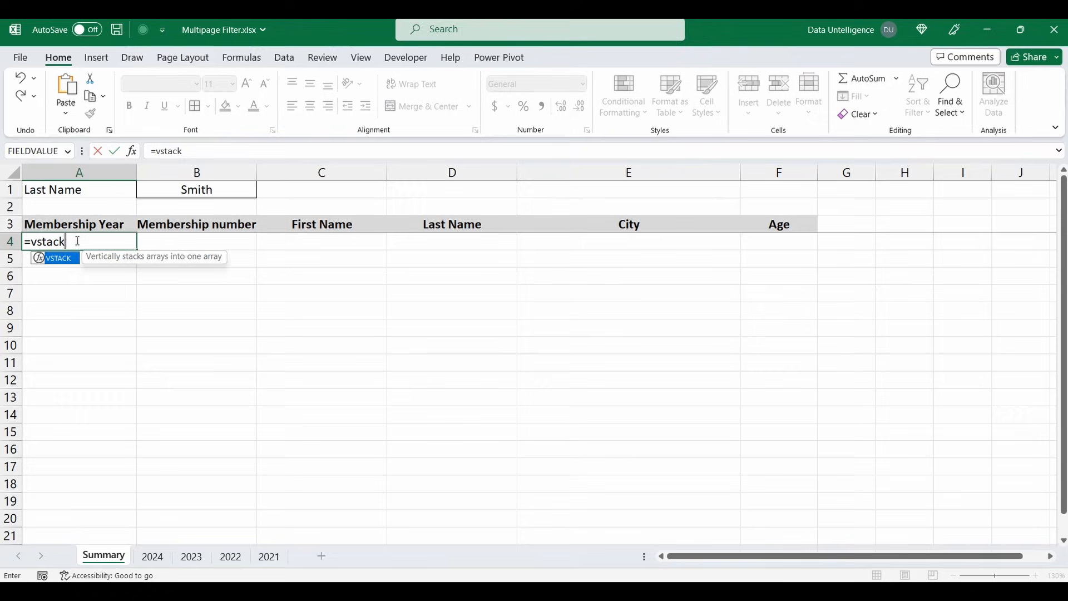
text(()
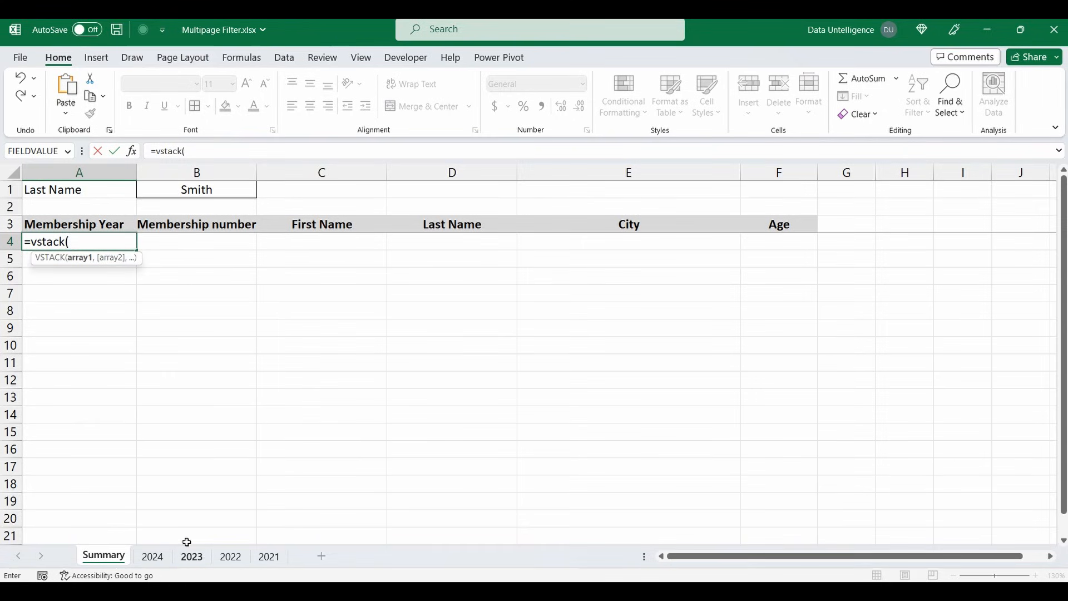
mouse_move(146, 488)
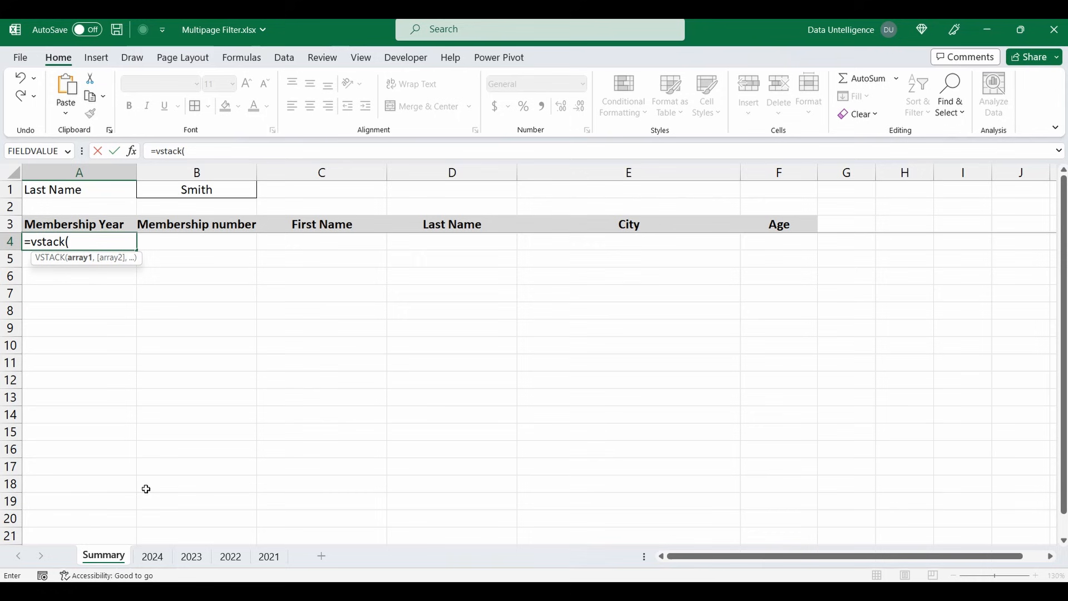
click(152, 556)
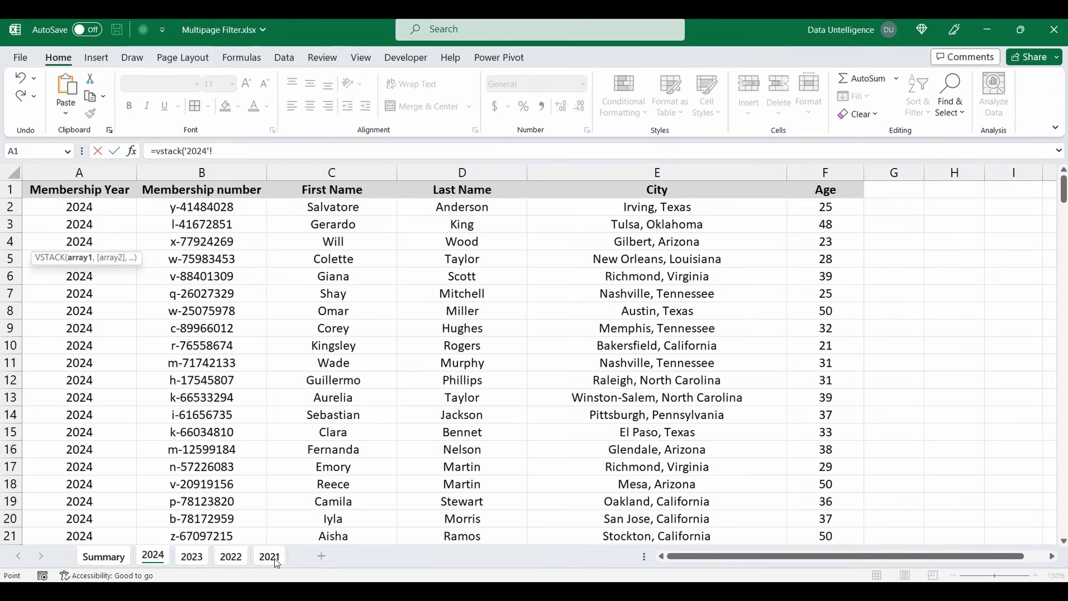
click(268, 556)
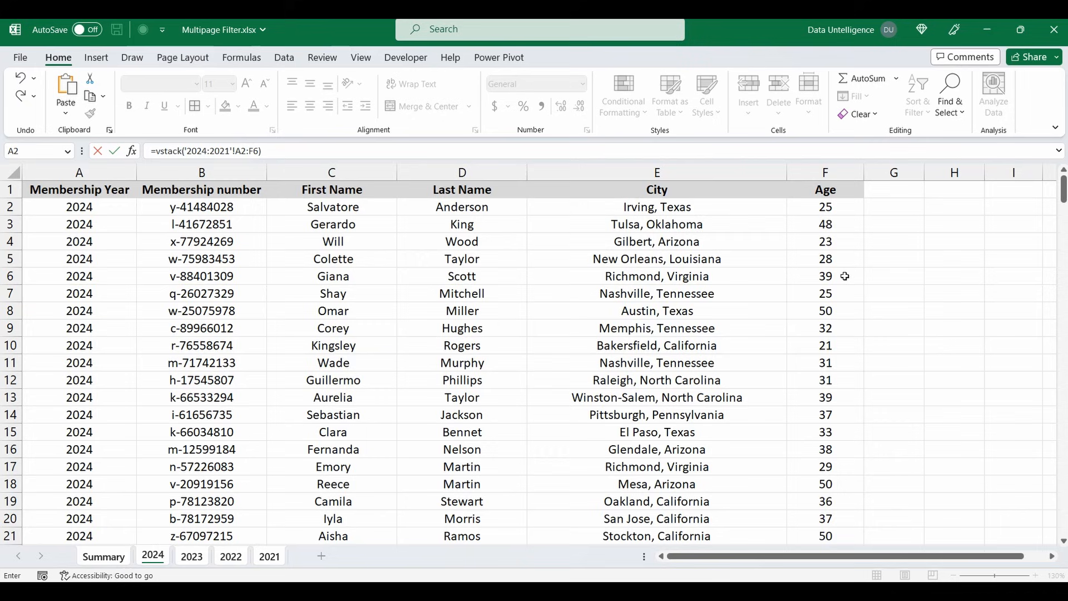
click(103, 555)
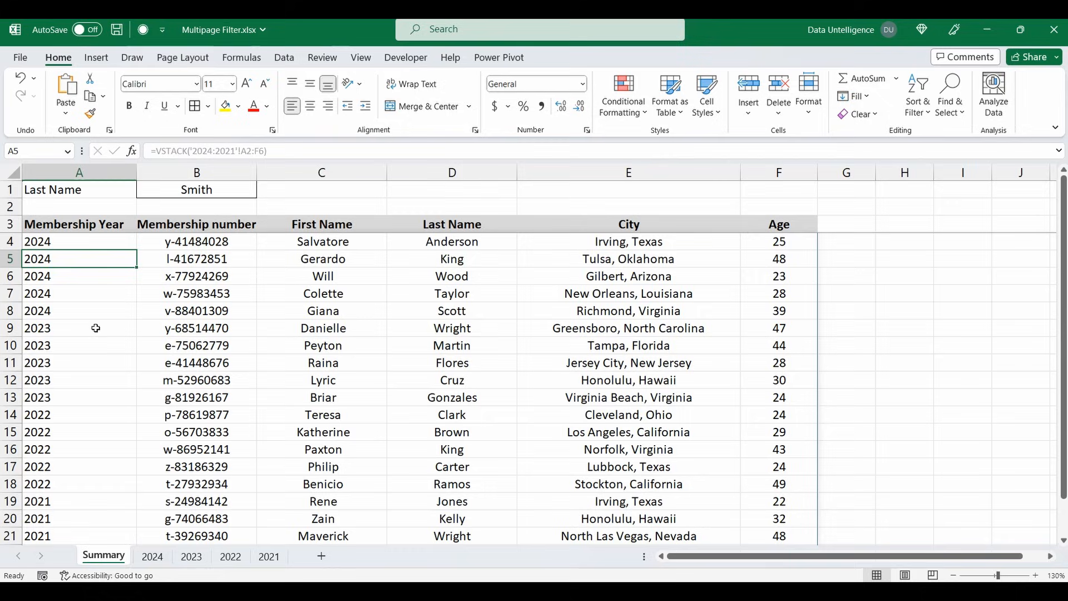
click(78, 241)
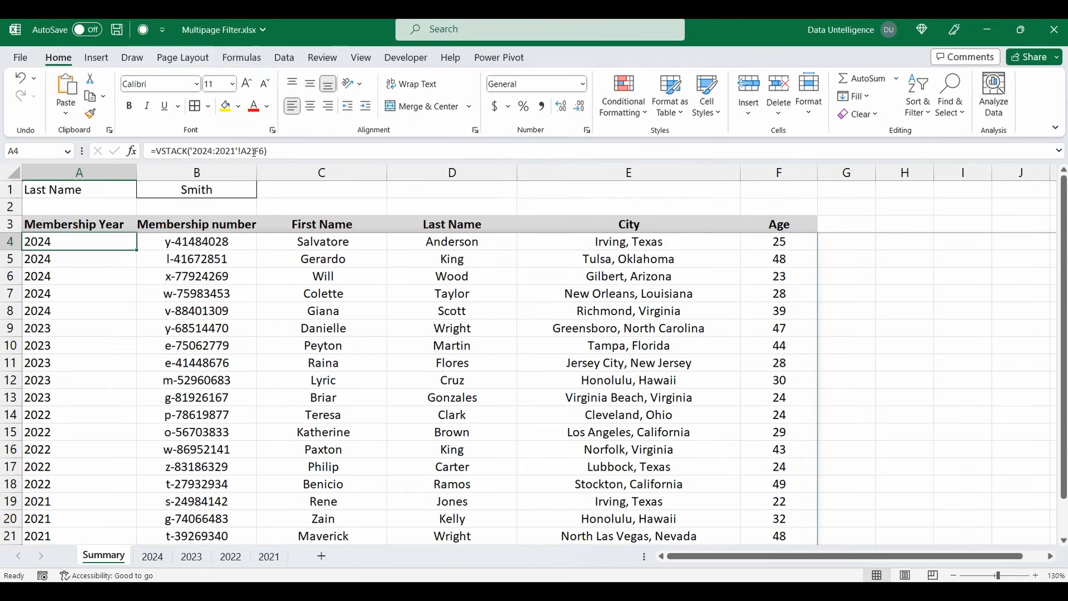
Change the VSTACK range to A2:F300 and scroll down to see the zero rows.
click(261, 151)
text(300)
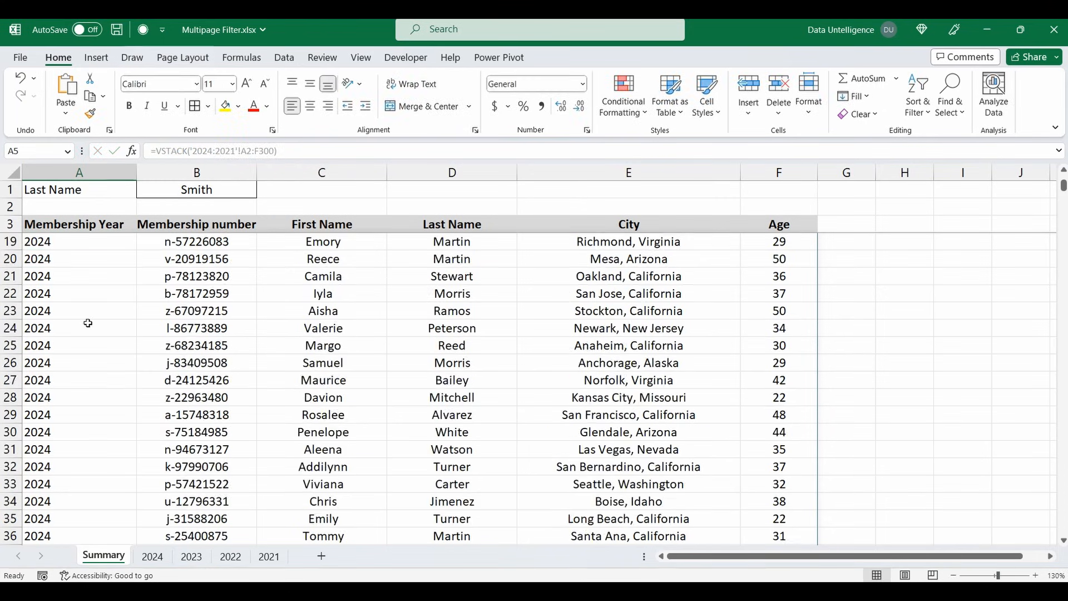
scroll(down, 3)
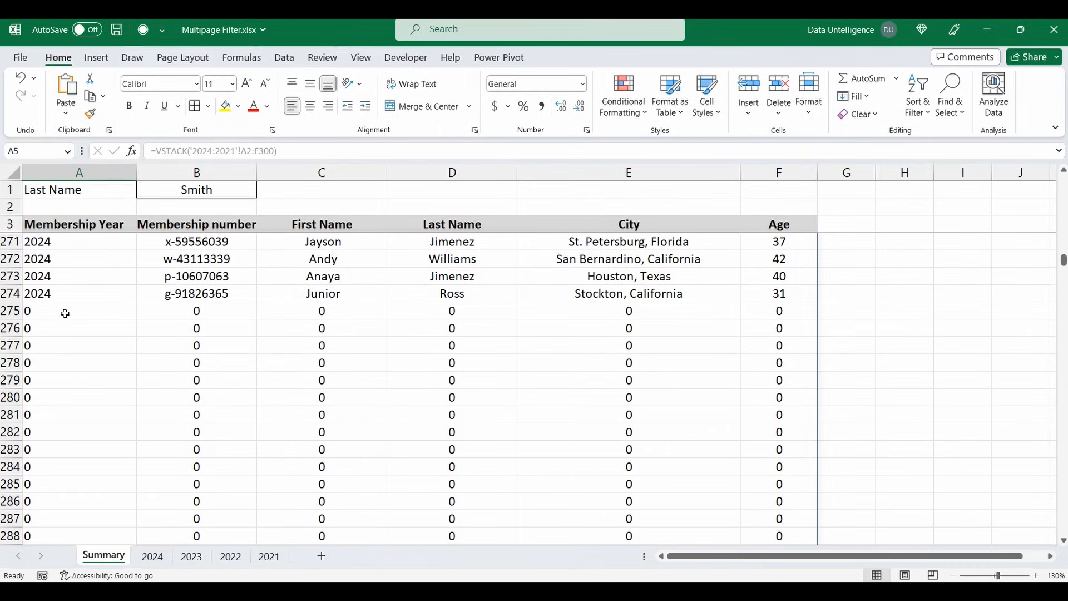
mouse_move(158, 298)
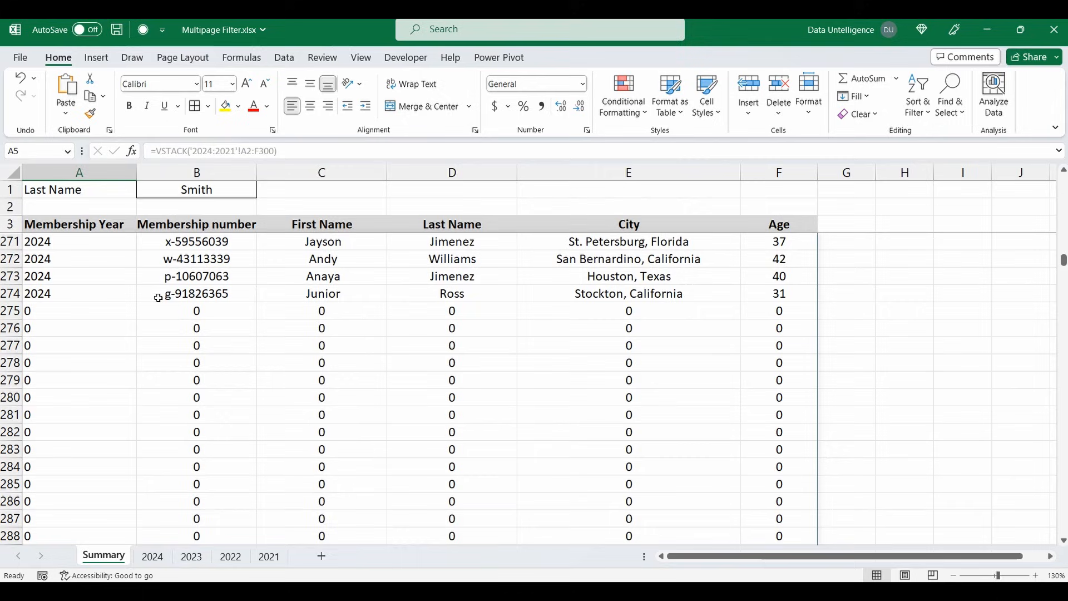
mouse_move(238, 298)
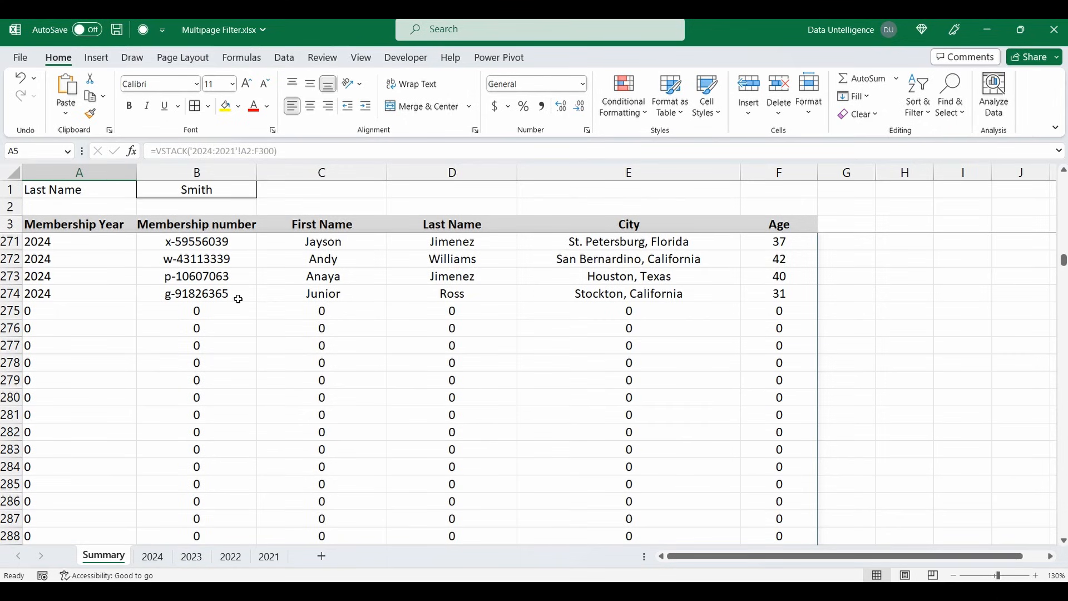
scroll(down, 3)
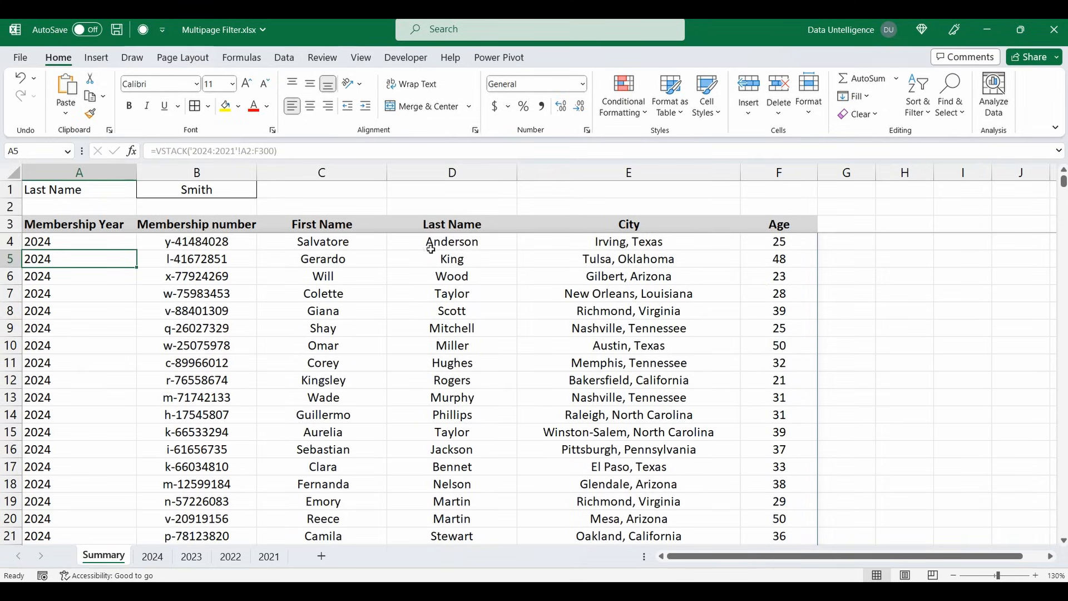
mouse_move(454, 260)
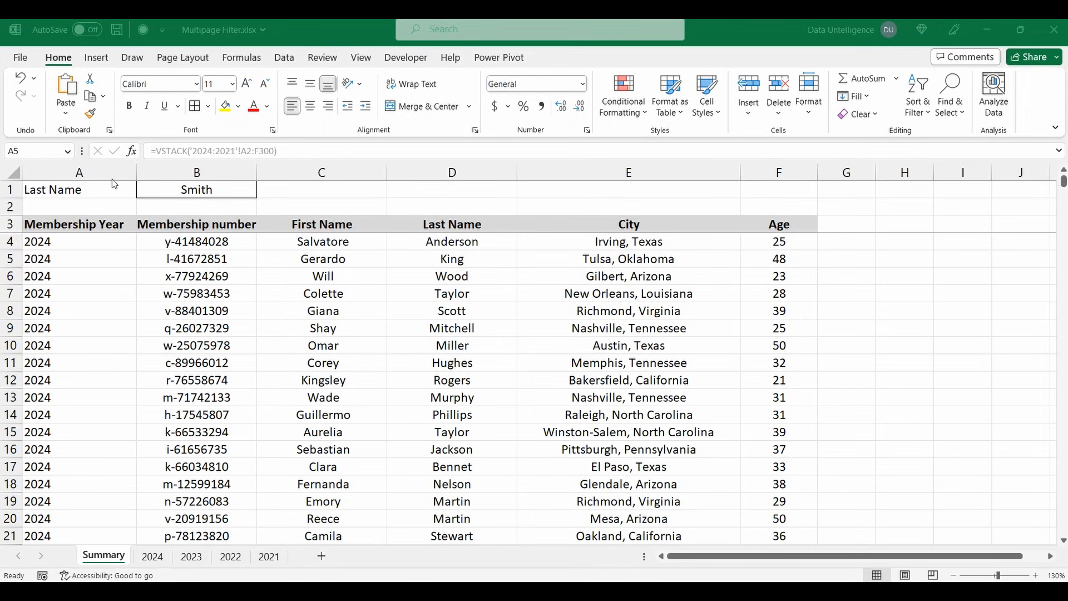
Wrap the stack in FILTER, keeping rows where the membership-year column is not blank.
click(78, 240)
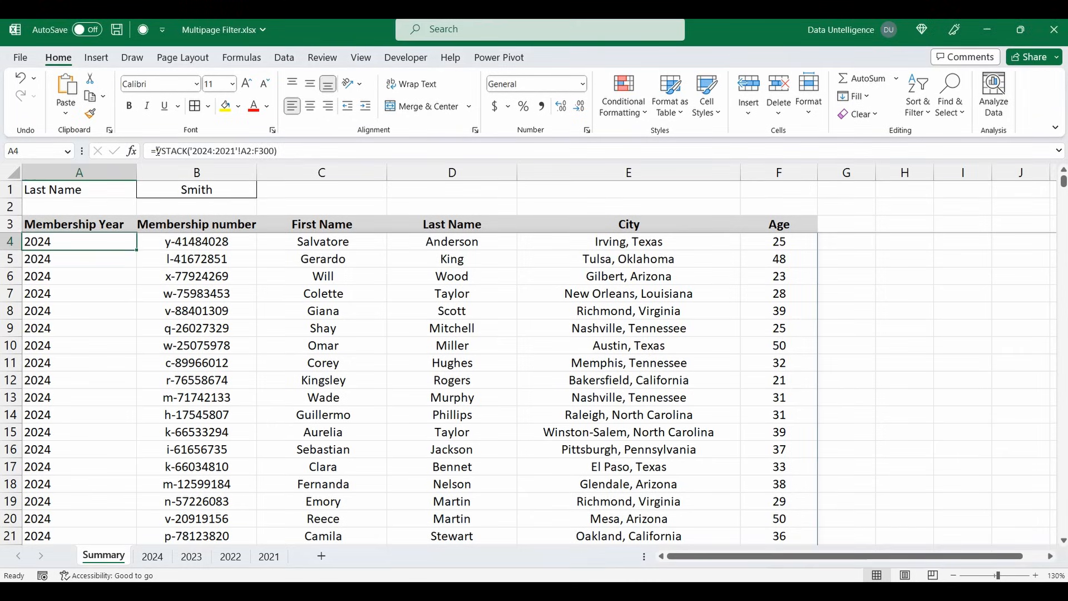
double_click(79, 240)
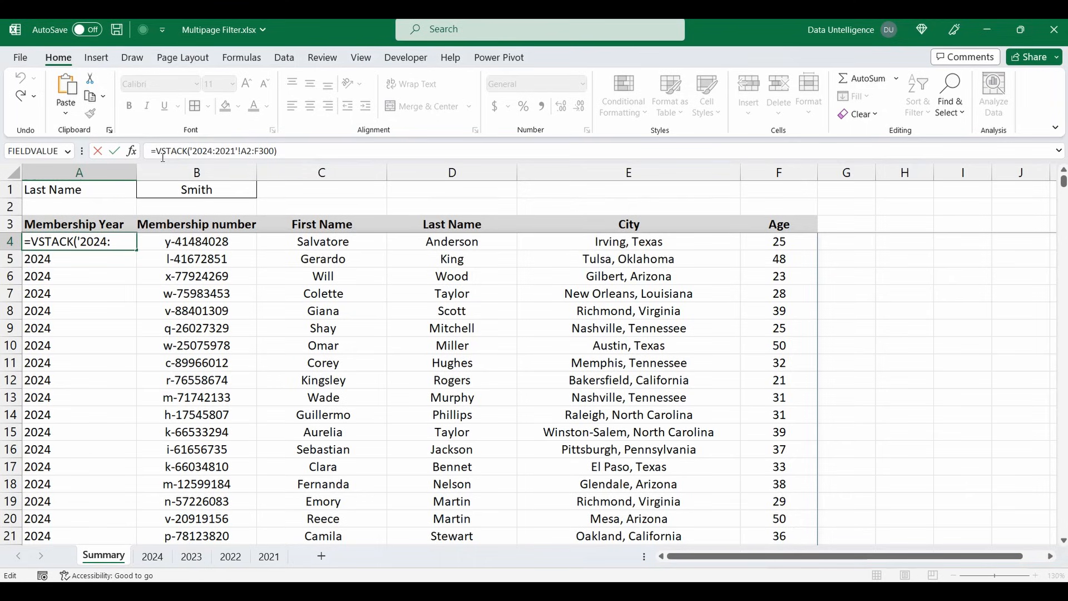
text(filter()
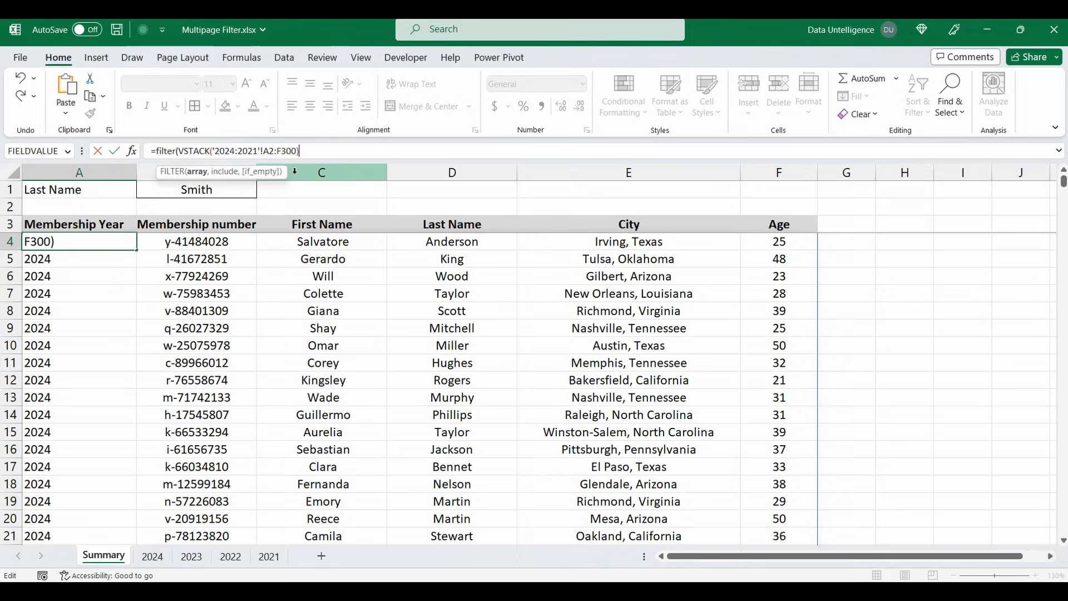
text(,)
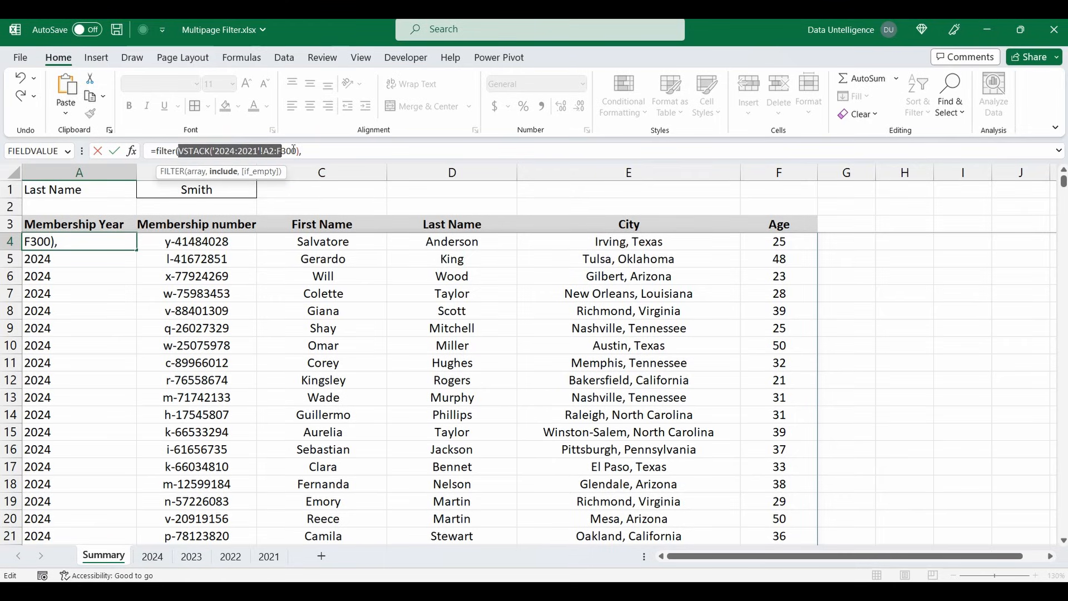
click(321, 172)
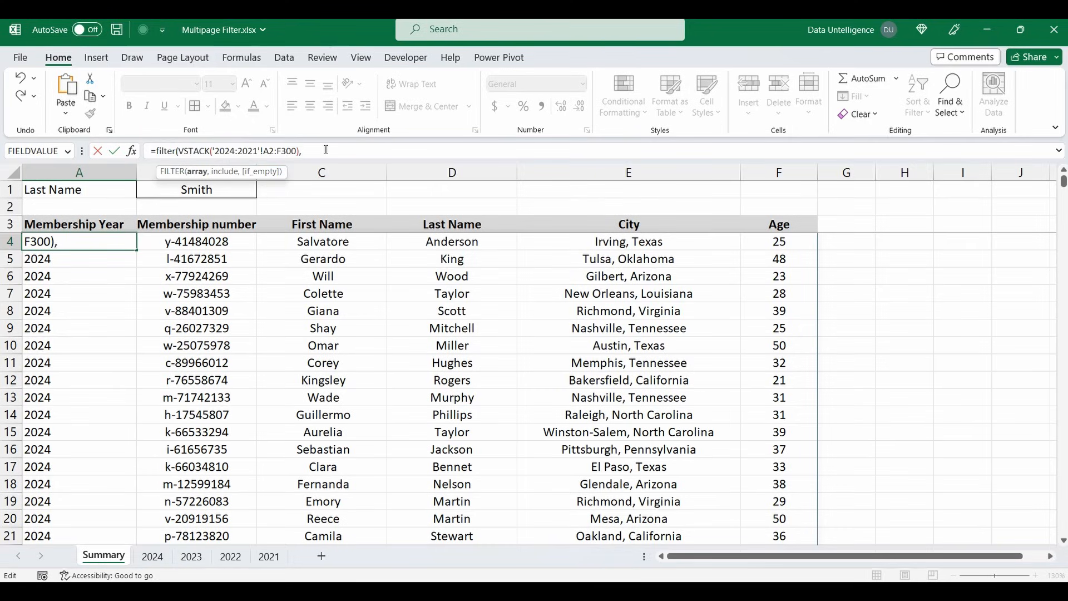
text(VSTACK('2024:2021'!A2:F300))
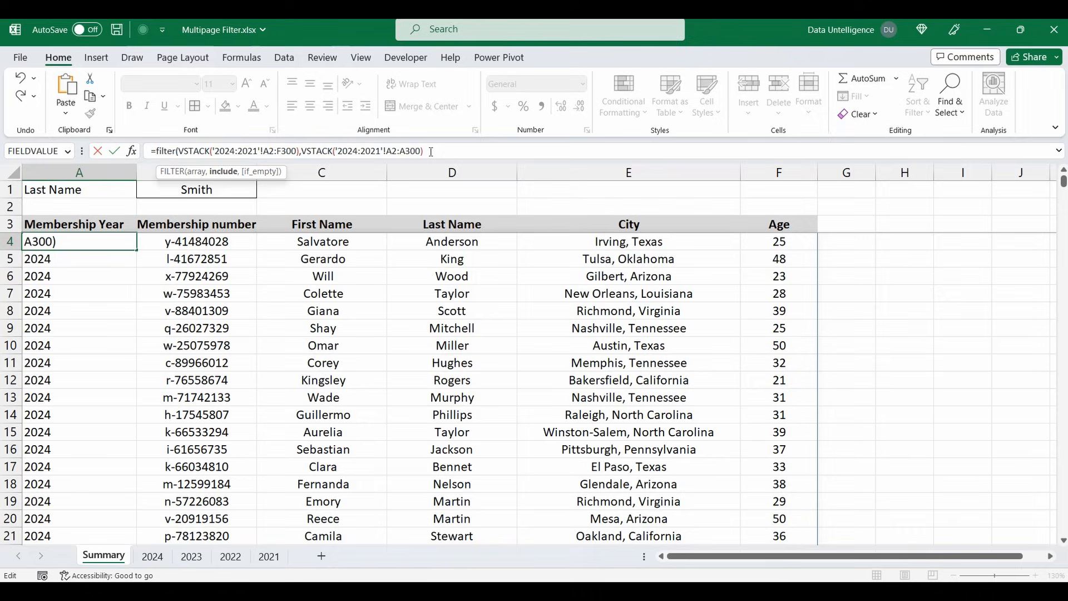
text(<>)
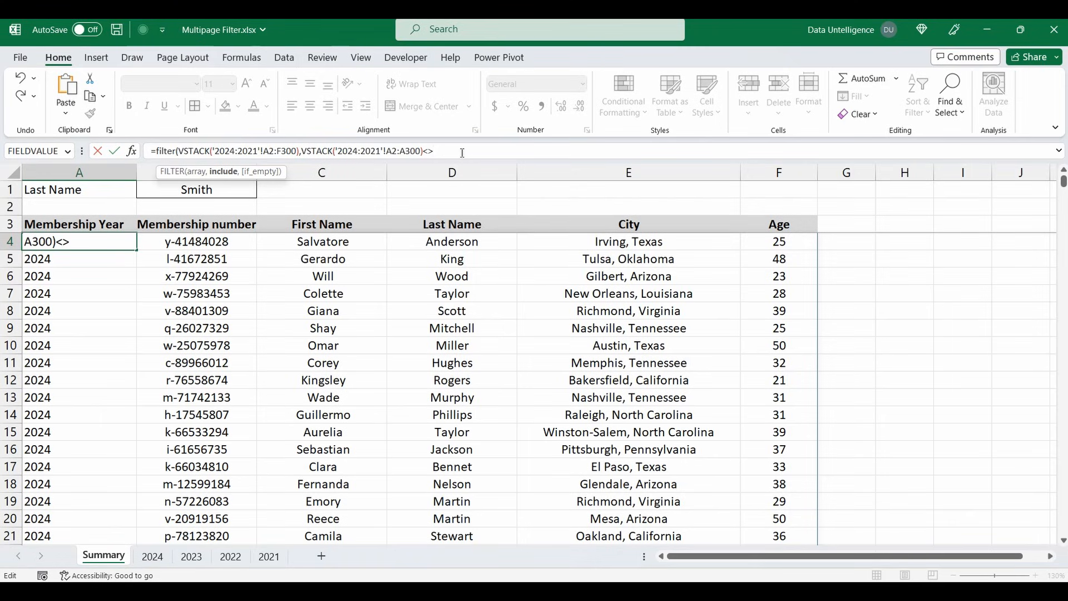
text("")
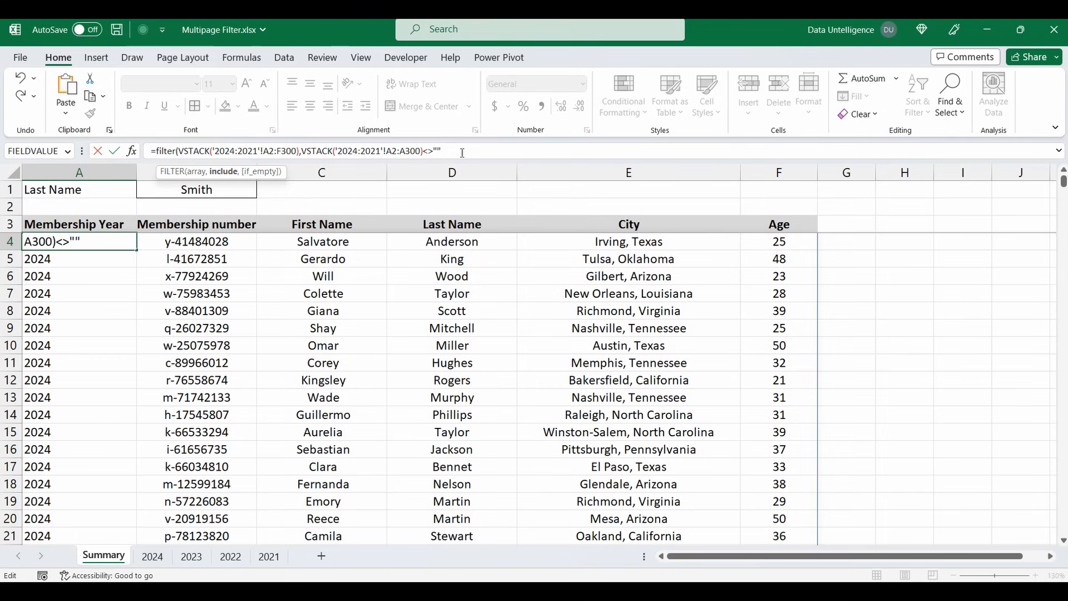
text())
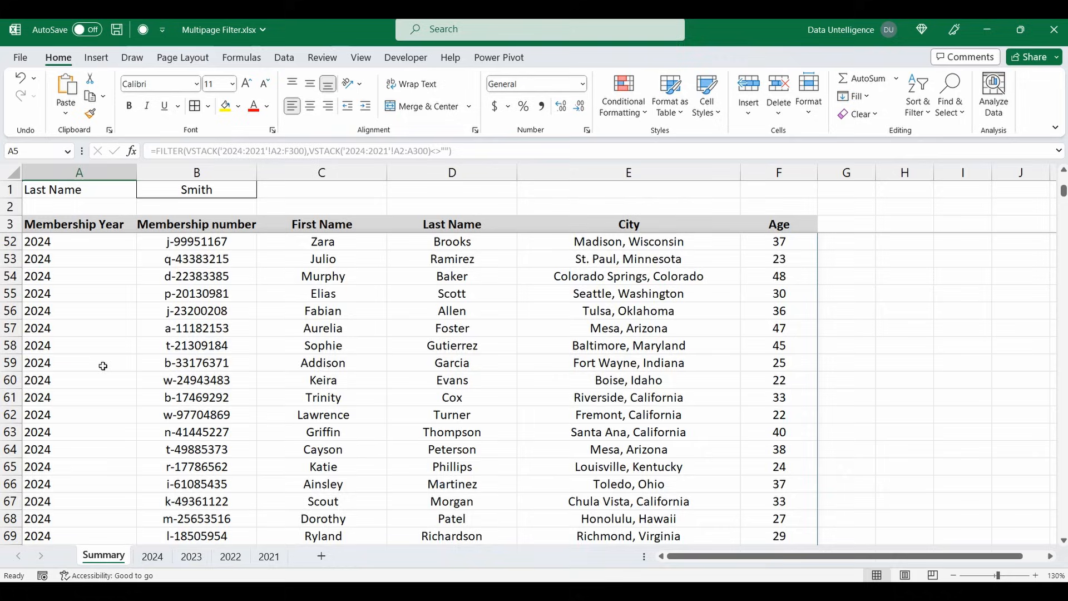
scroll(down, 3)
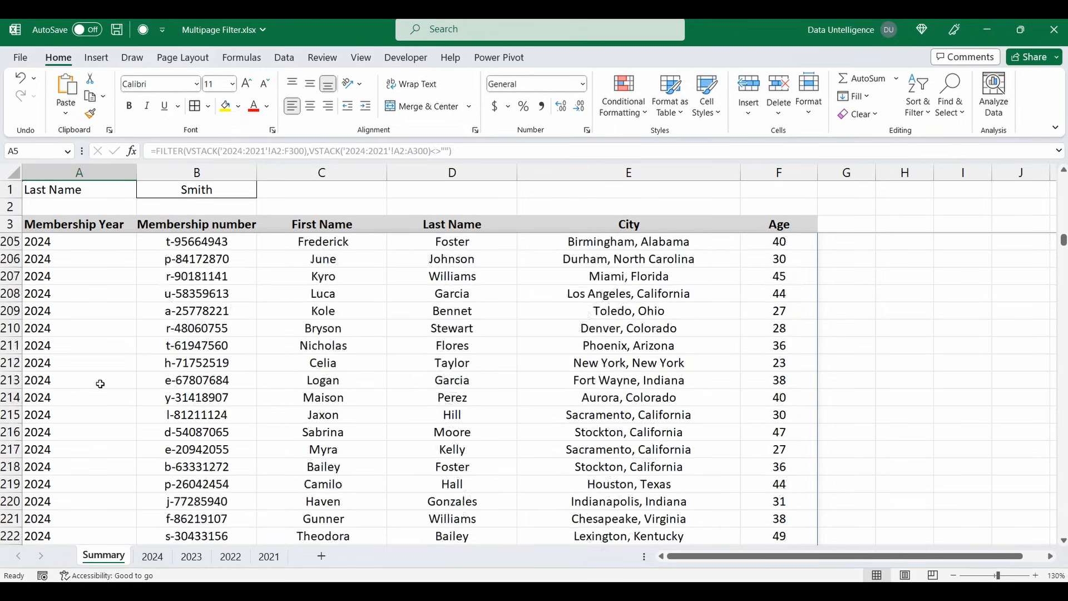
scroll(down, 3)
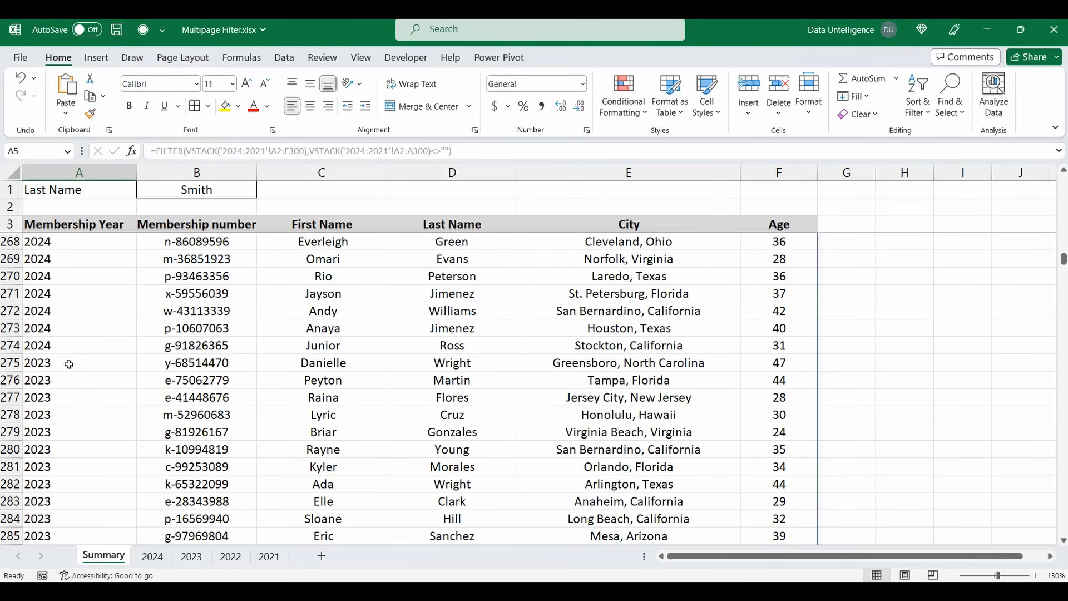
scroll(up, 3)
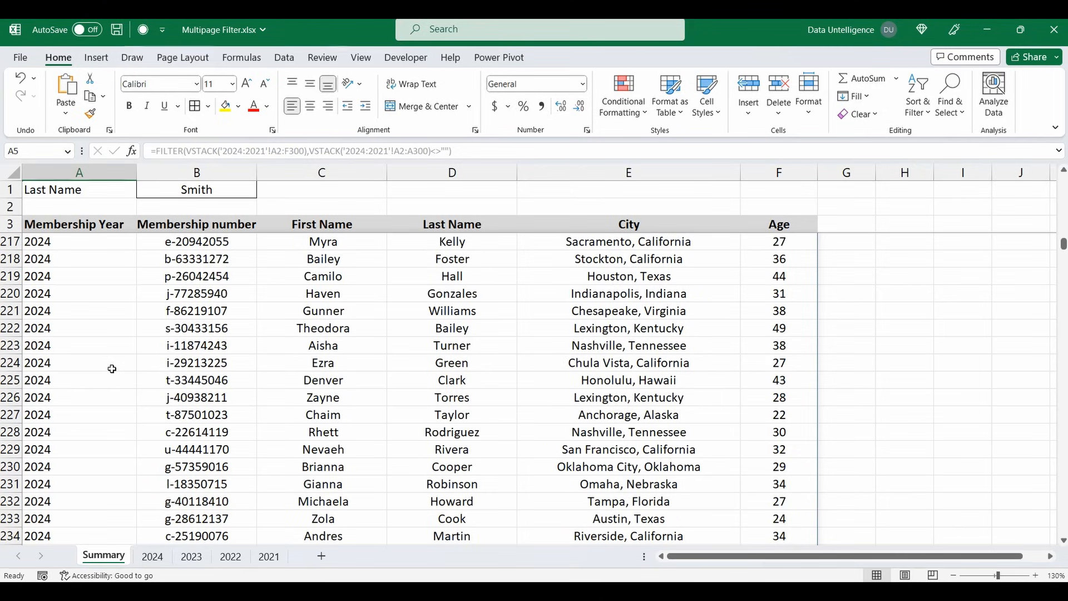
scroll(up, 3)
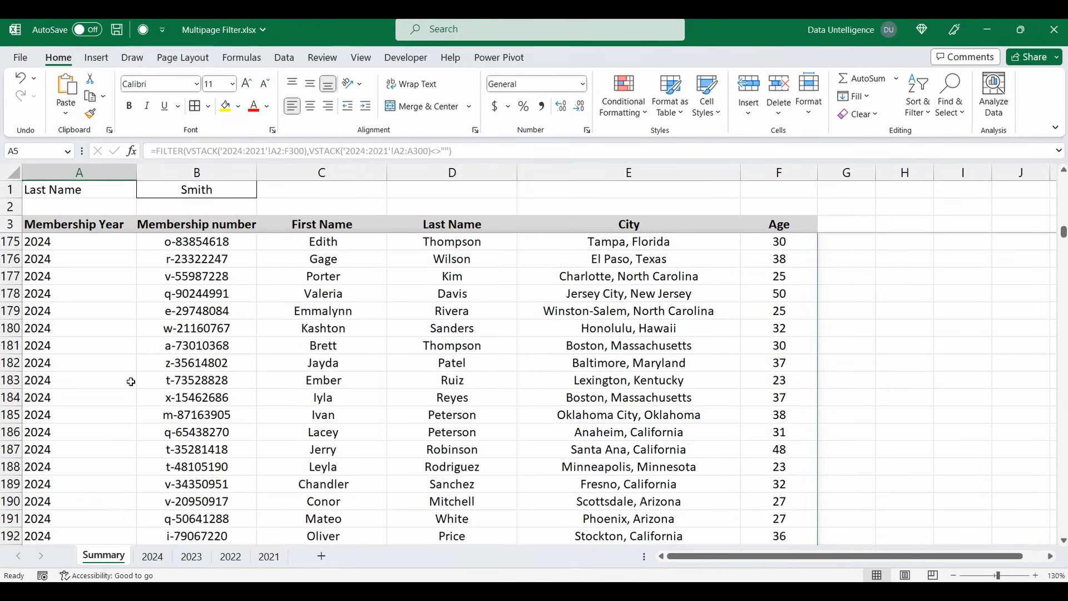
scroll(up, 3)
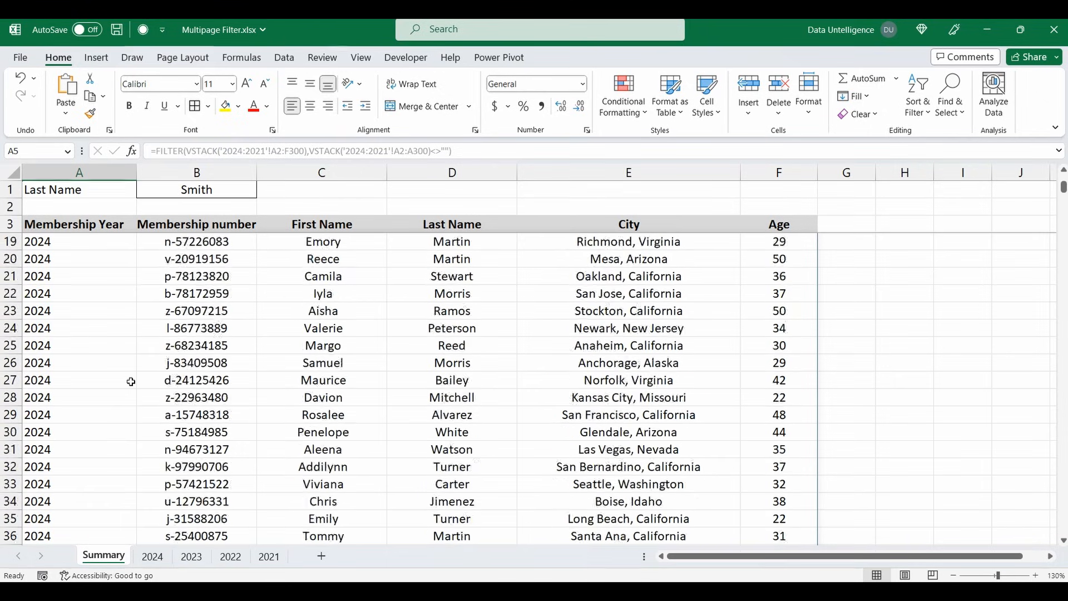
scroll(up, 3)
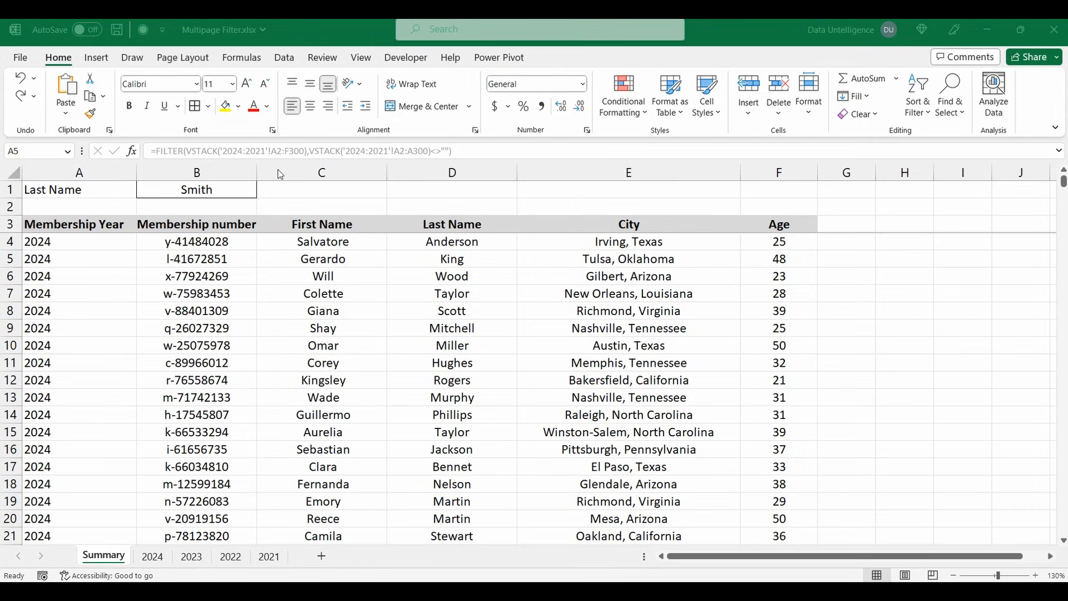
Add a second FILTER condition requiring last names in column D to equal B1.
click(79, 241)
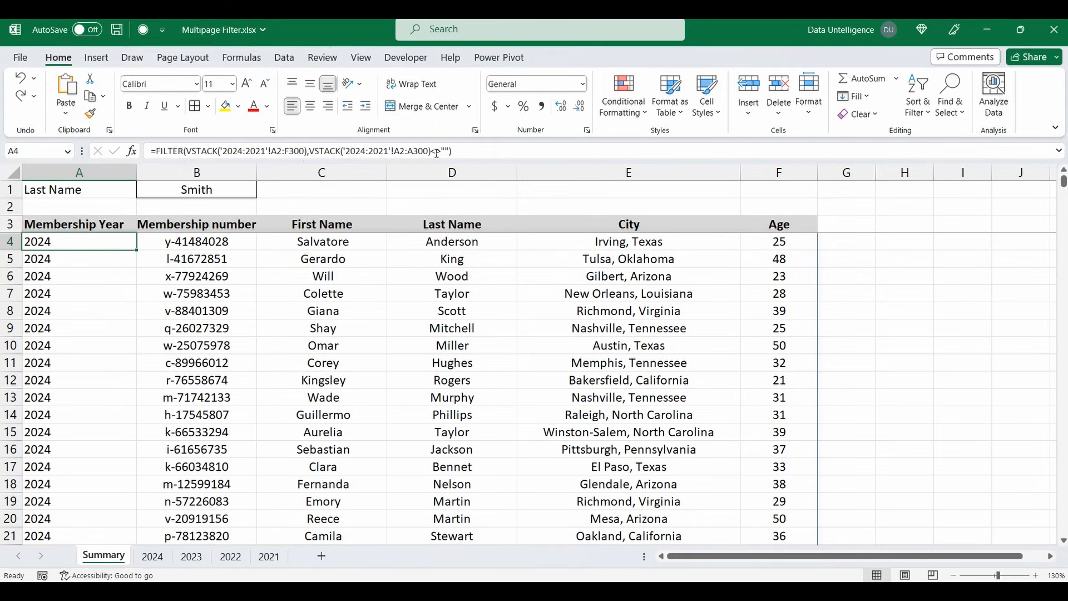
mouse_move(434, 151)
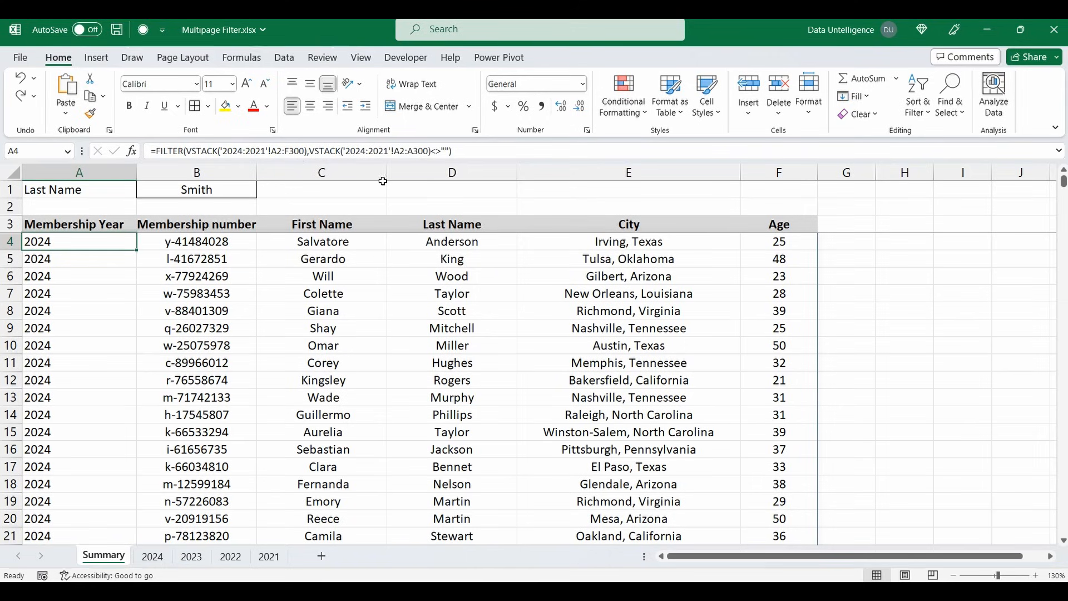
mouse_move(354, 151)
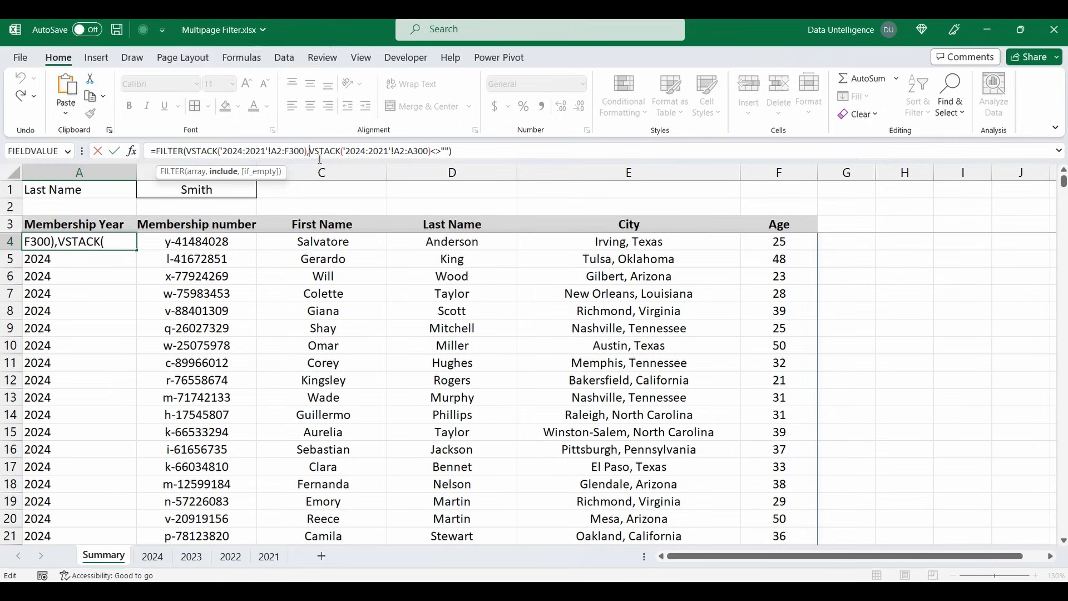
text(()
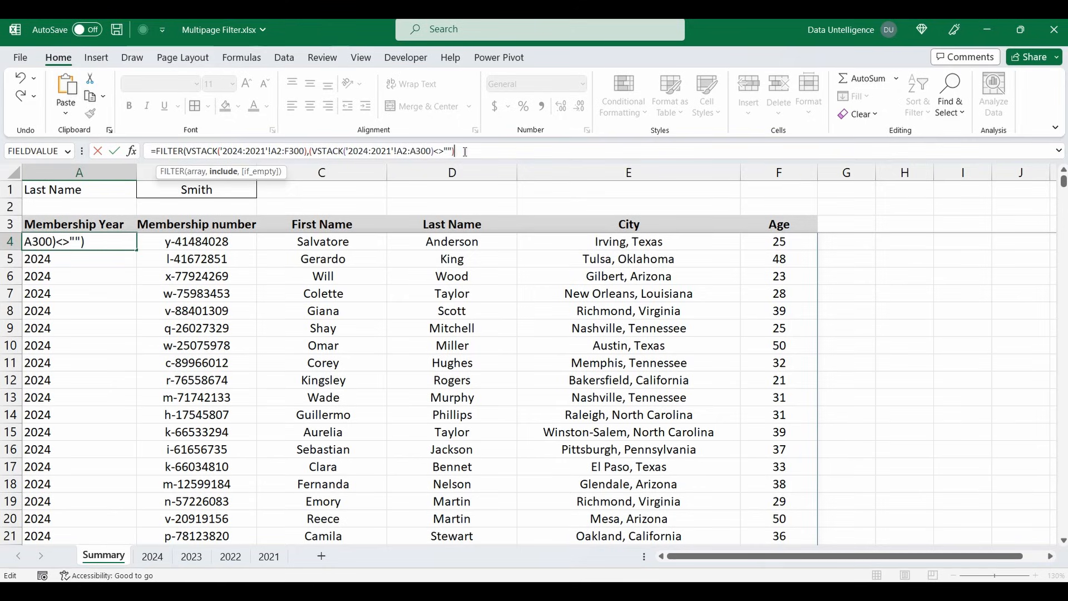
text(*()
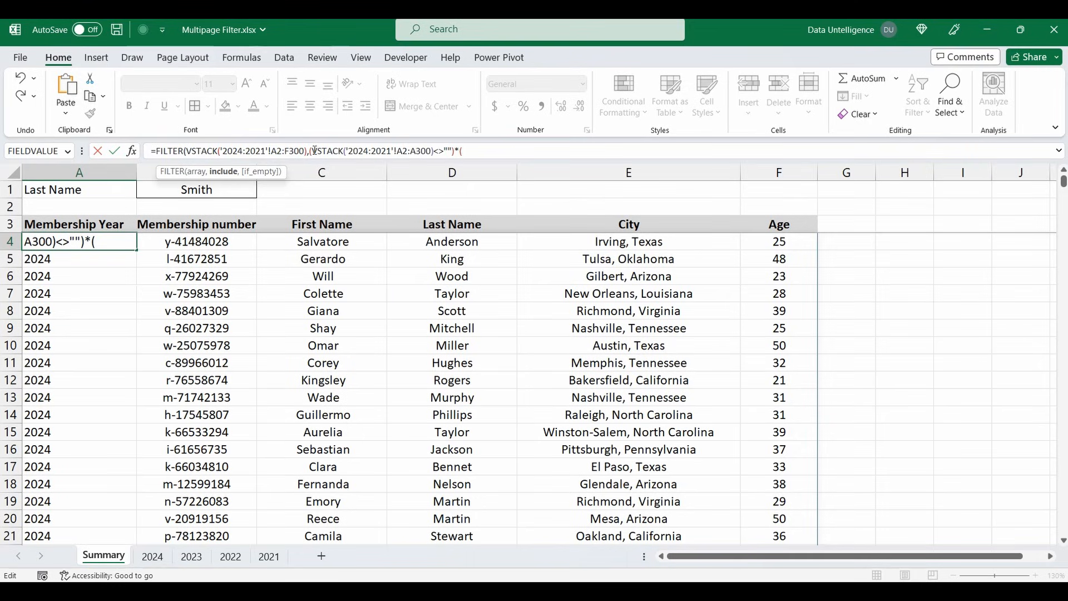
drag(309, 150, 431, 151)
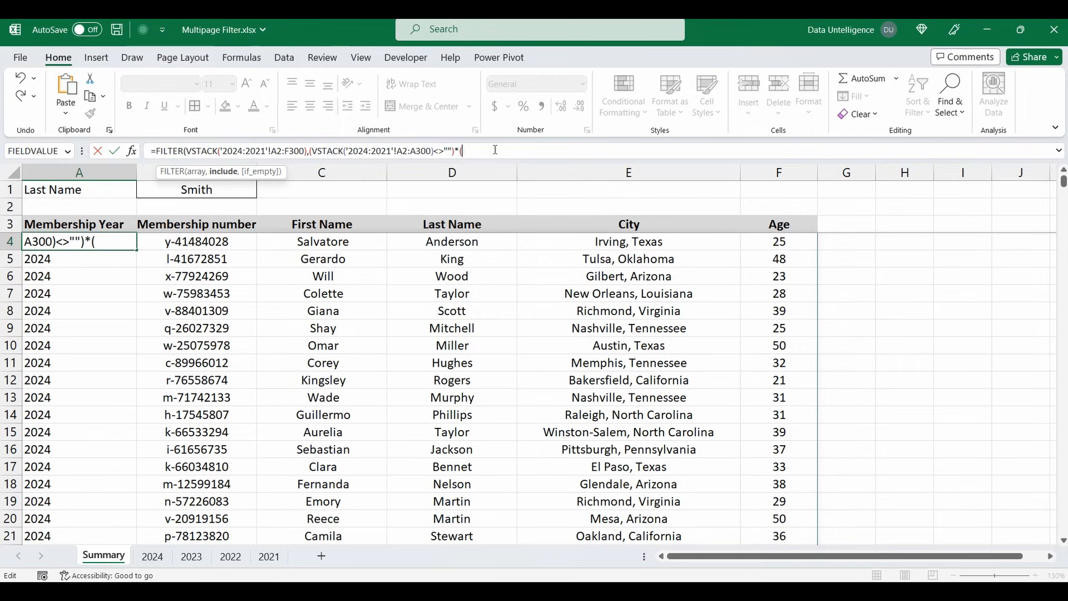
text((VSTACK('2024:2021'!A2:A300))
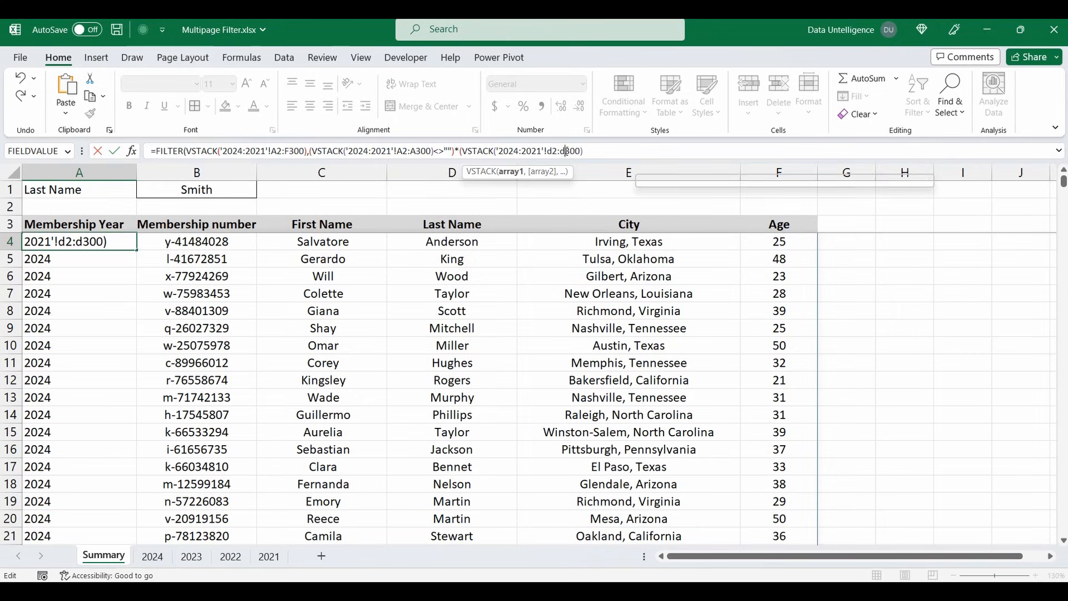
text(d)
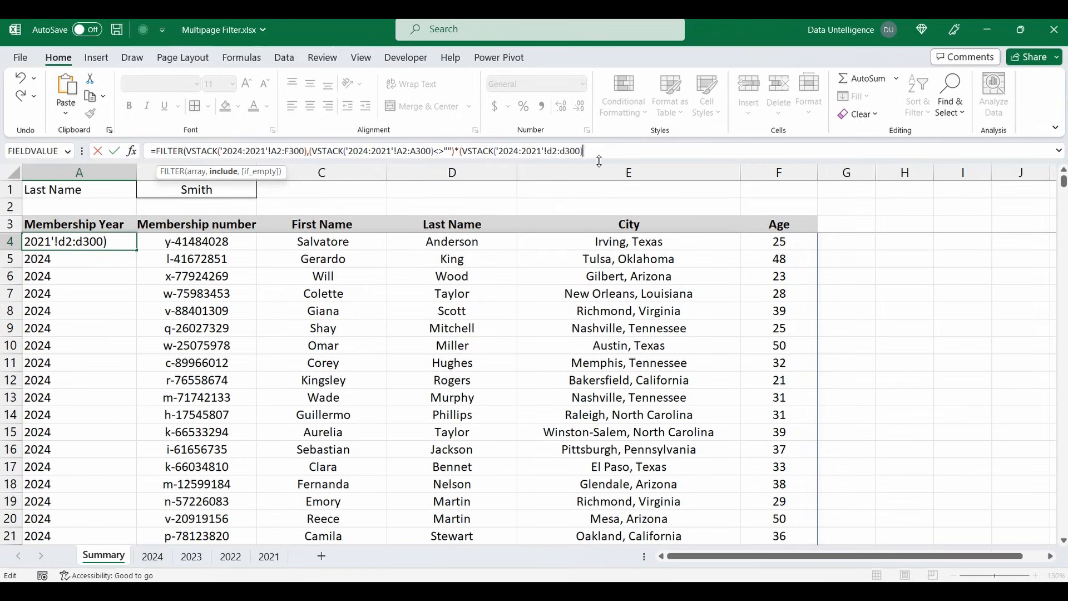
text(=)
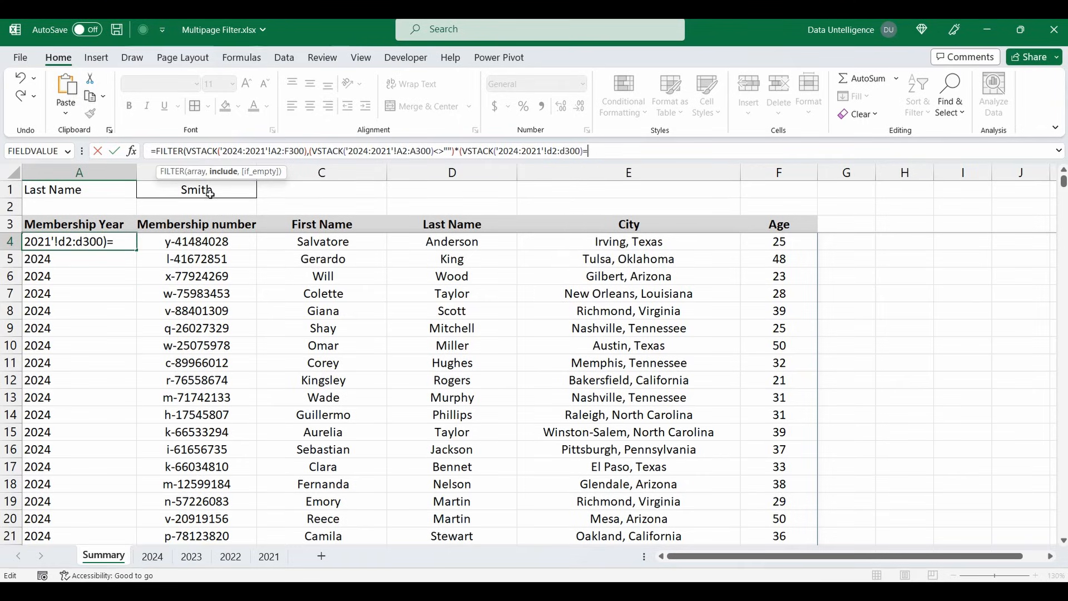
mouse_move(206, 193)
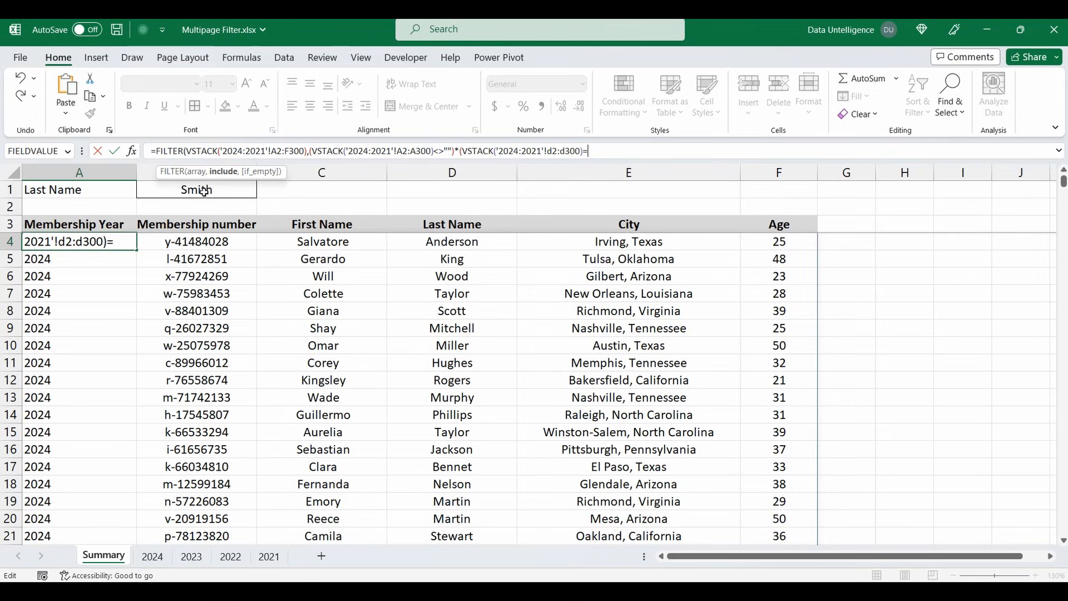
click(197, 189)
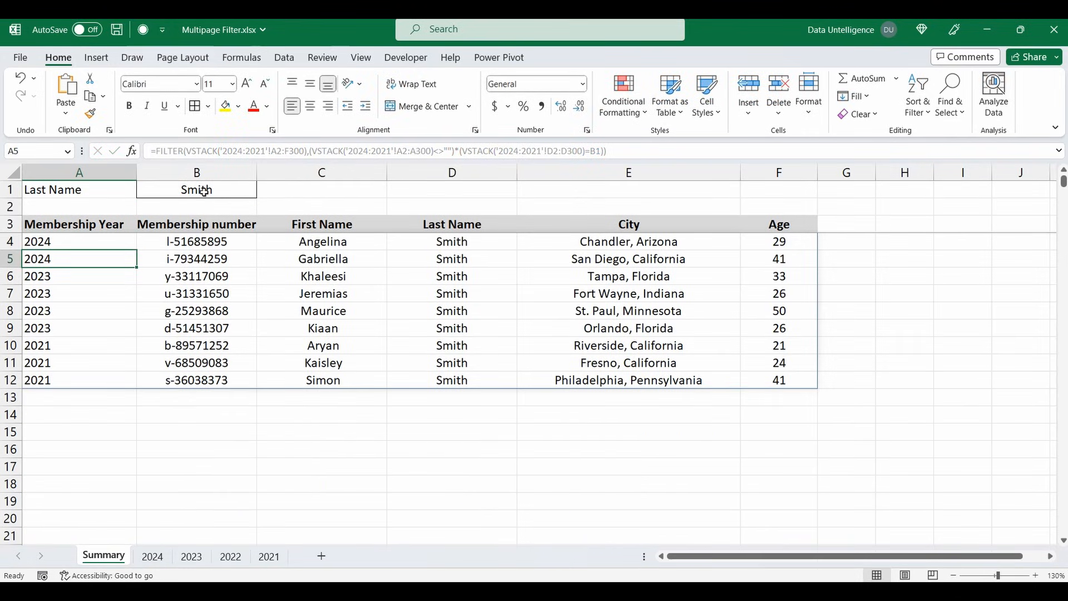
click(79, 241)
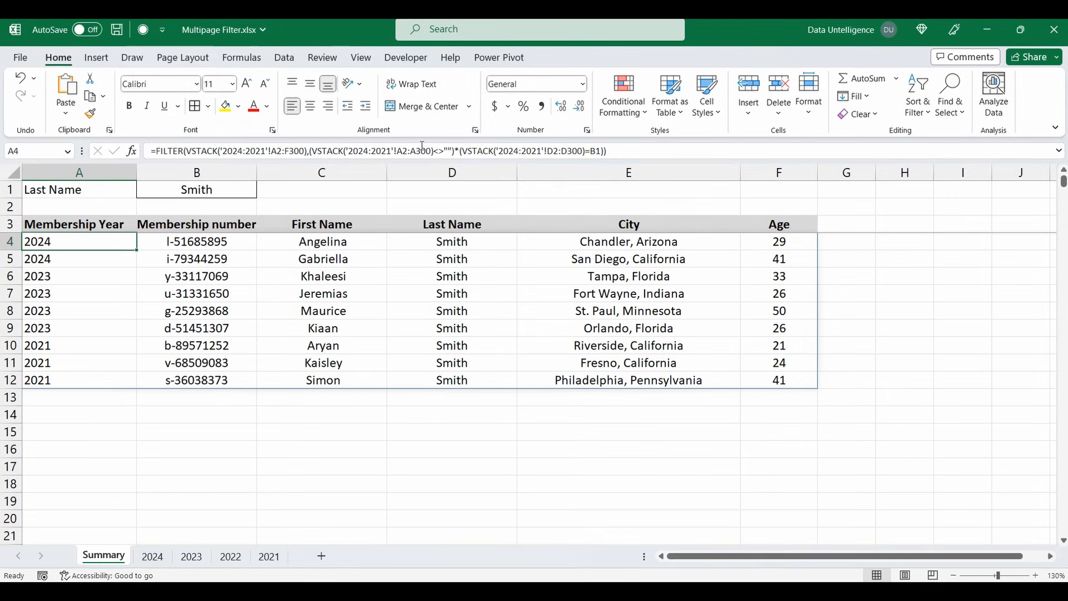
mouse_move(435, 150)
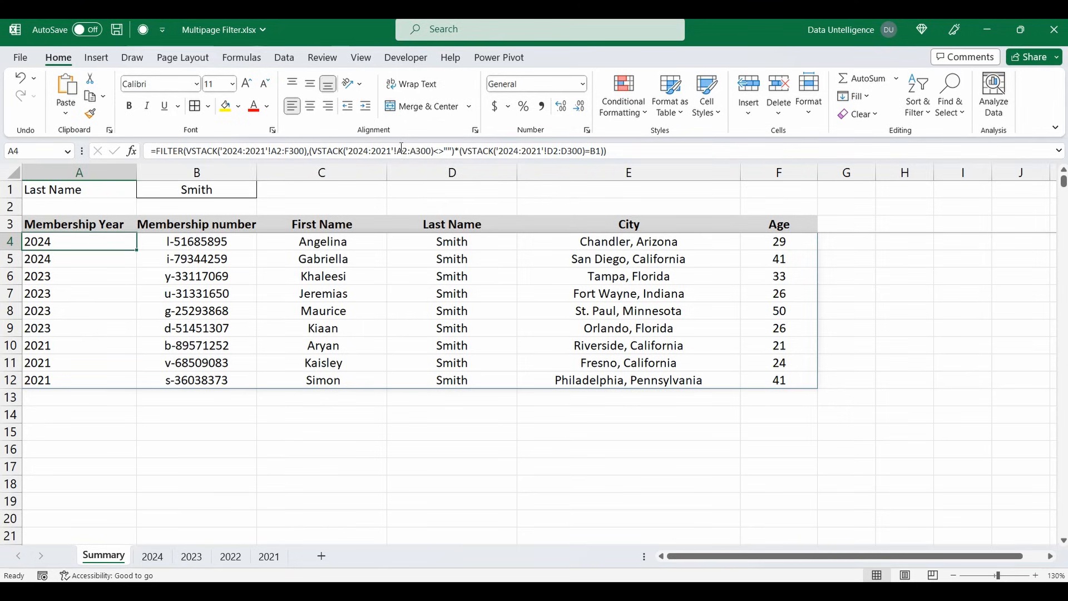
mouse_move(460, 151)
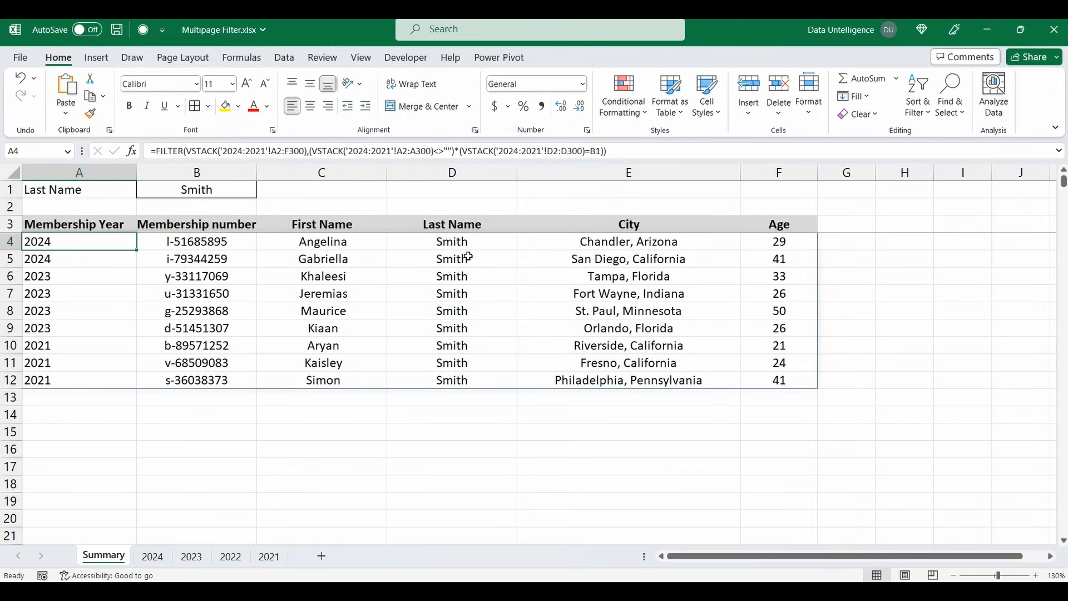
mouse_move(596, 151)
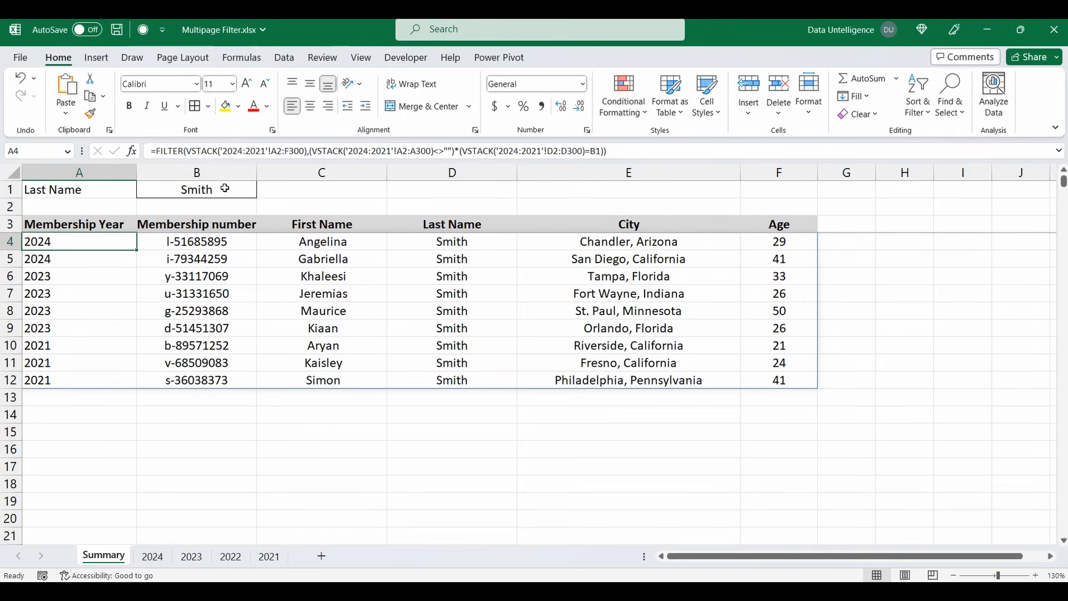
Enter King in B1, then the unmatched name dghsadh, which gives #CALC! in A4.
text(King)
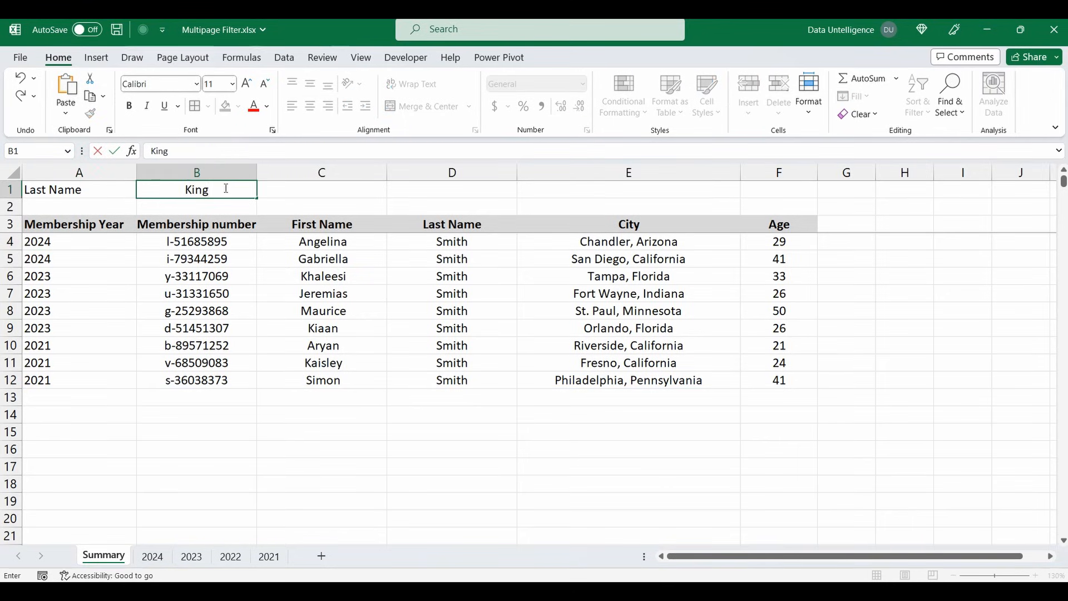
key(Enter)
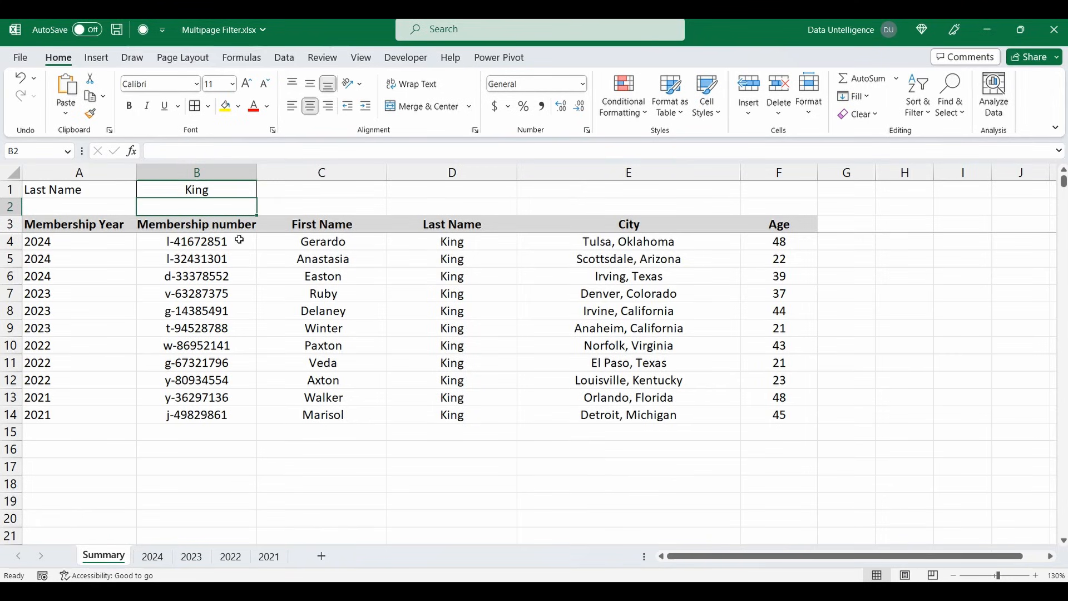
mouse_move(97, 242)
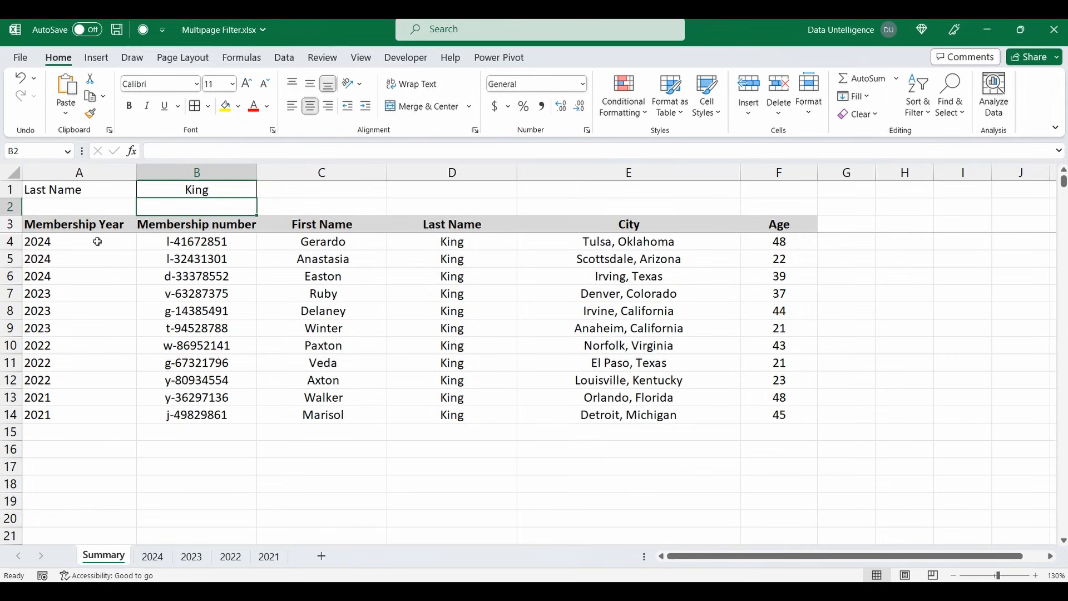
click(197, 189)
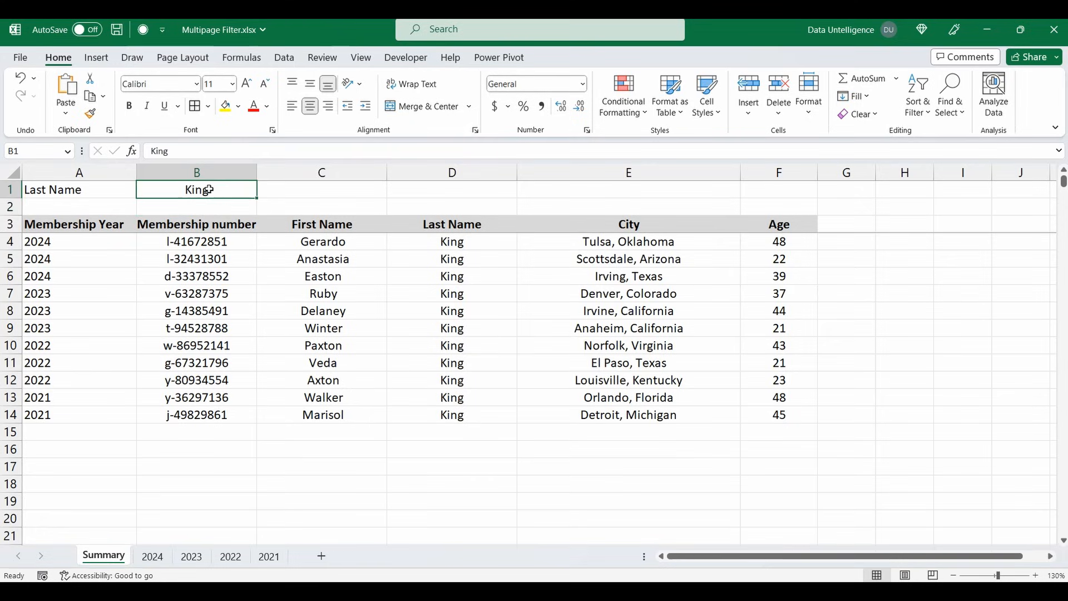
text(dghsadh)
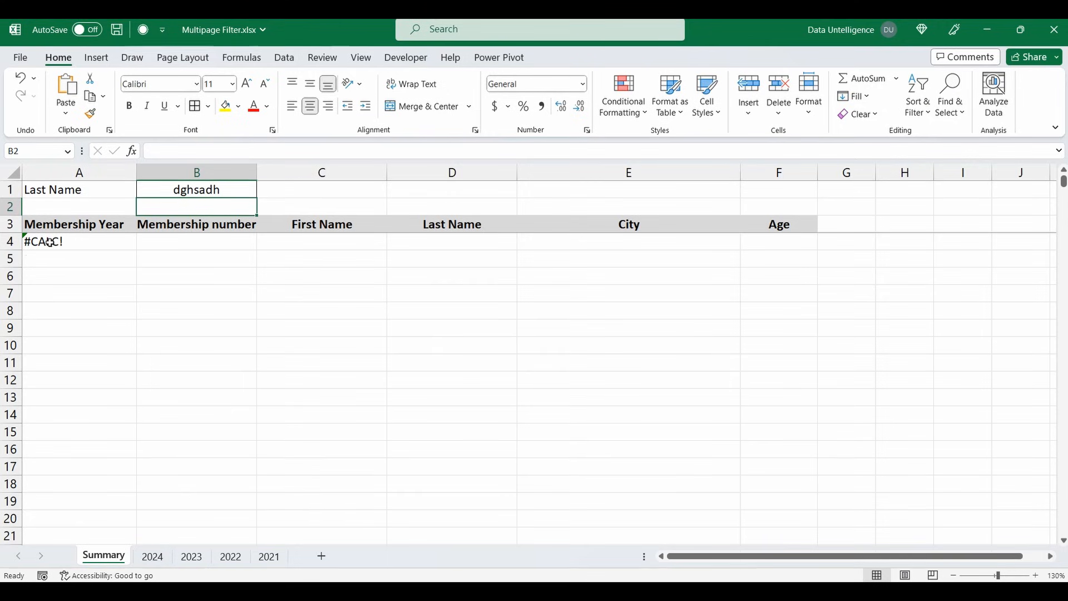
Add "Nothing" as the FILTER if_empty argument in the A4 formula.
click(78, 241)
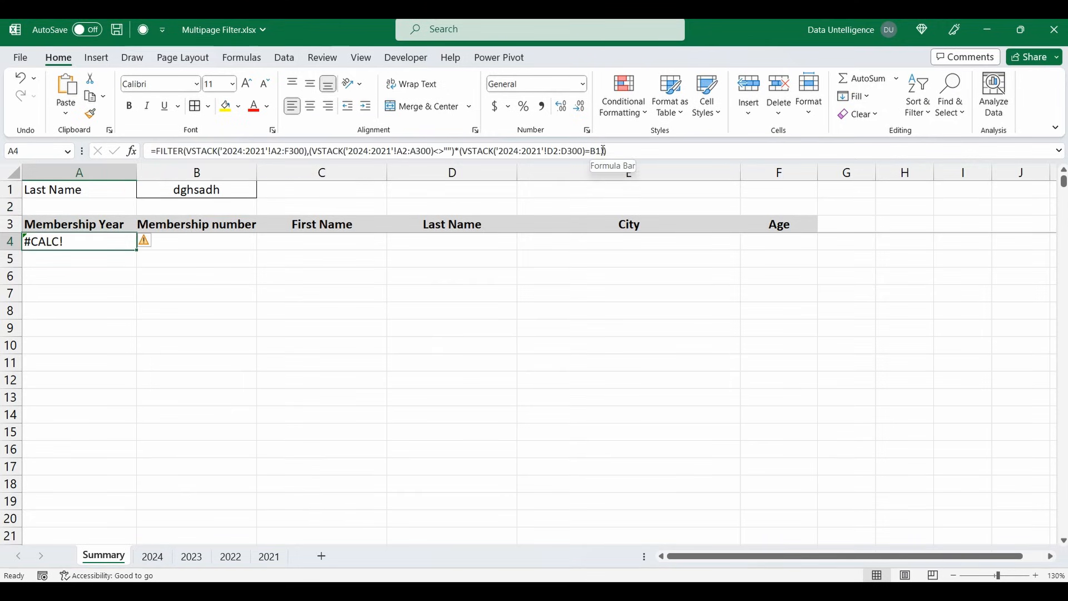
double_click(78, 240)
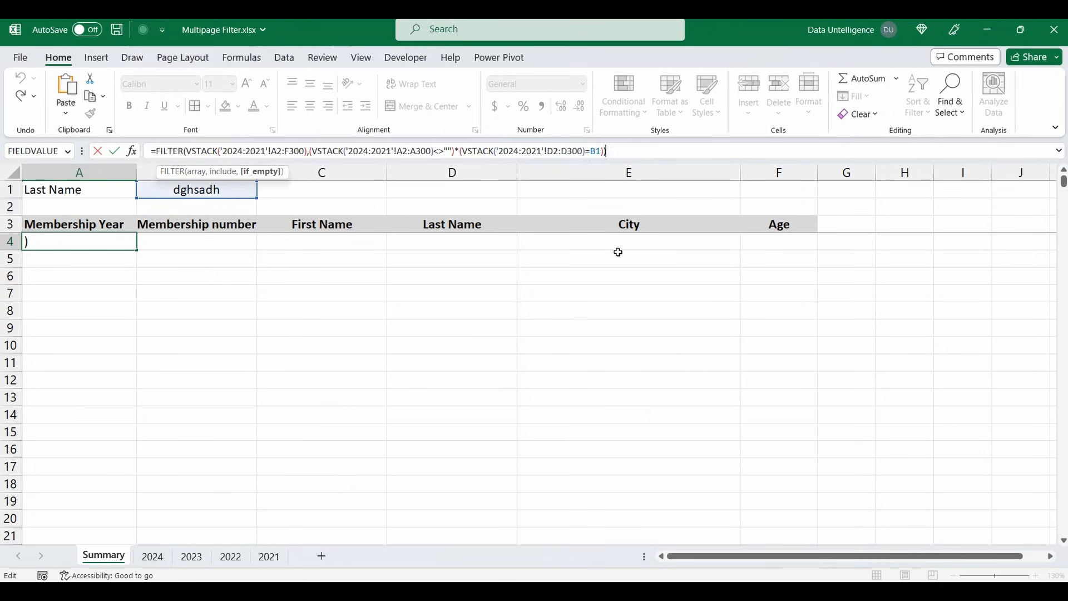
text(,)
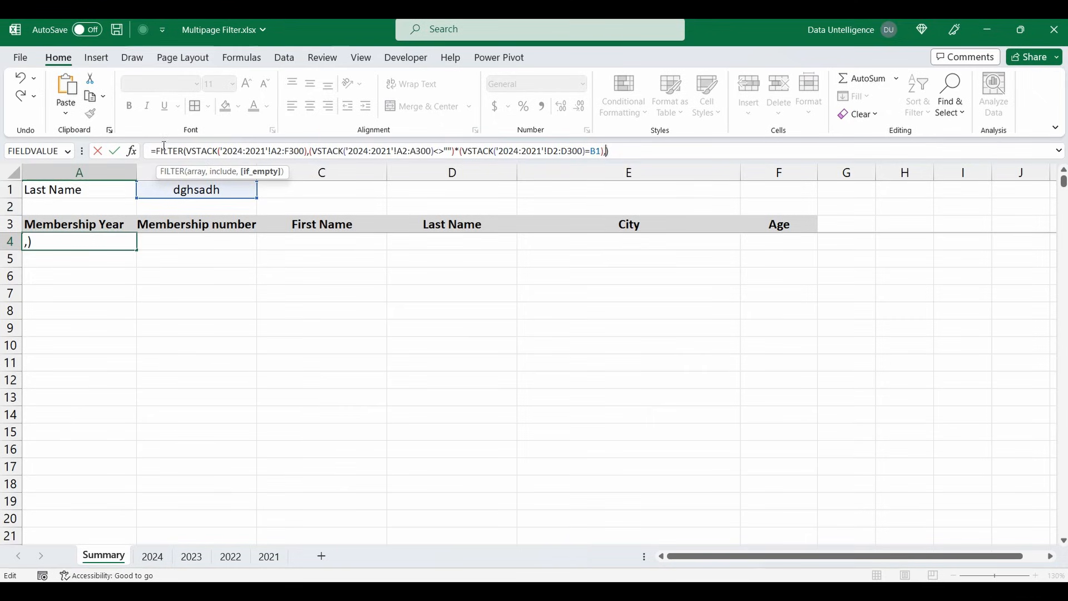
mouse_move(261, 180)
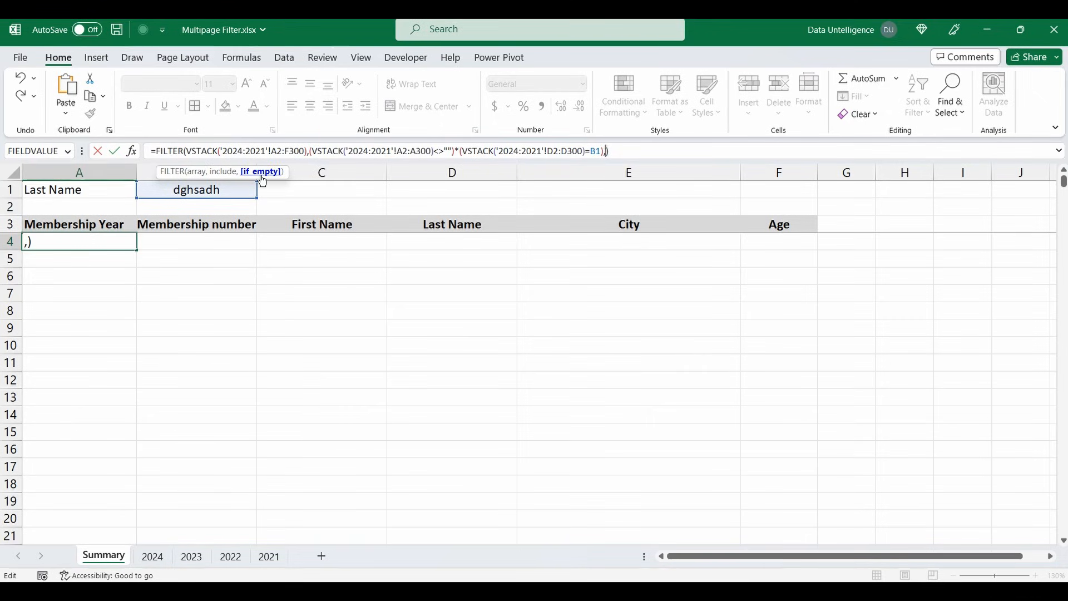
text(")
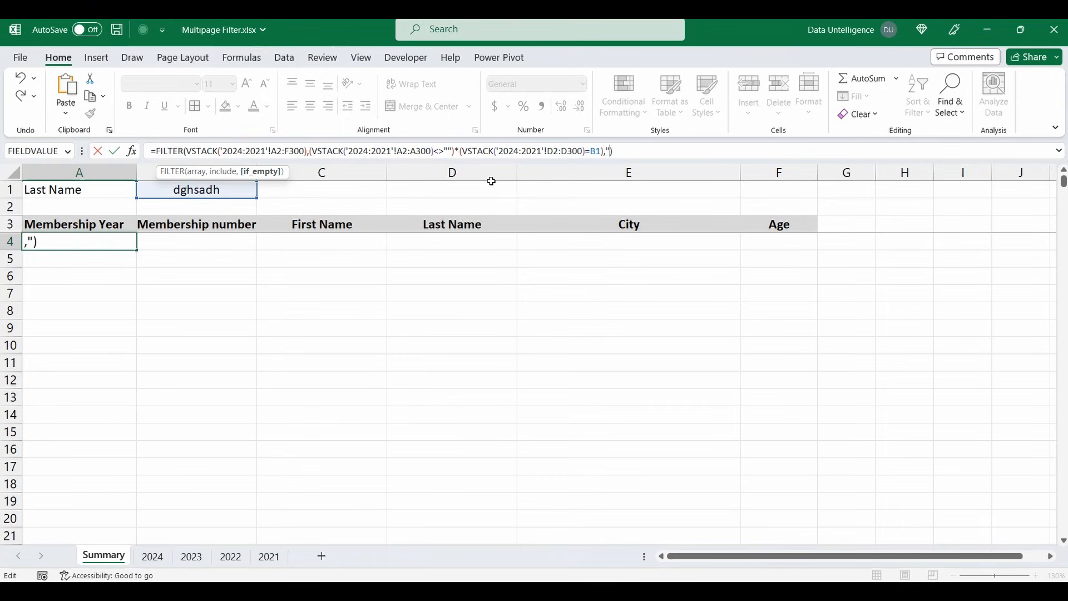
text(Nothing)
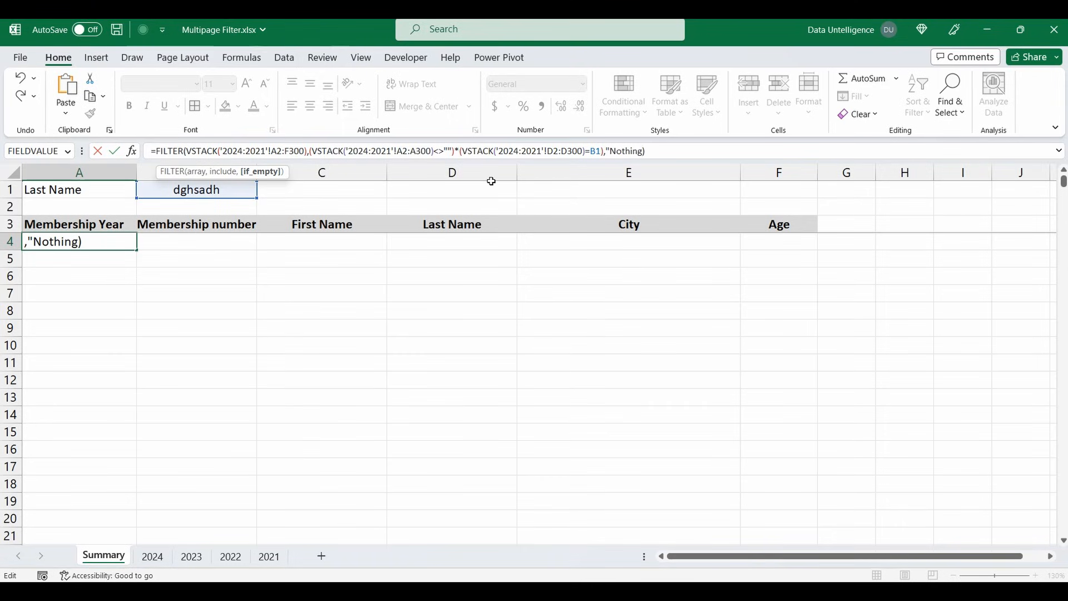
text(")
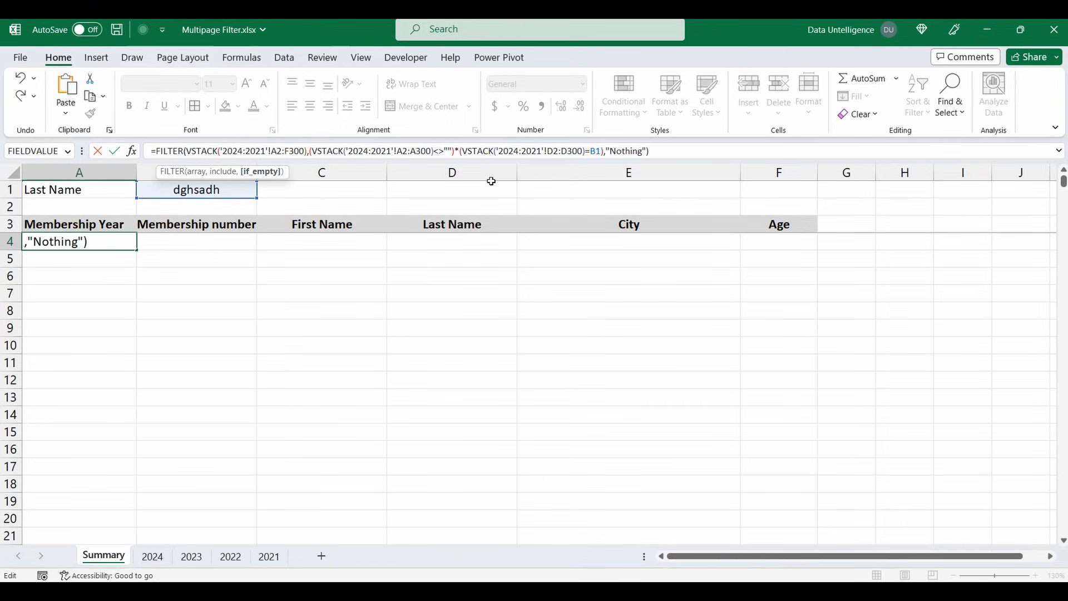
key(enter)
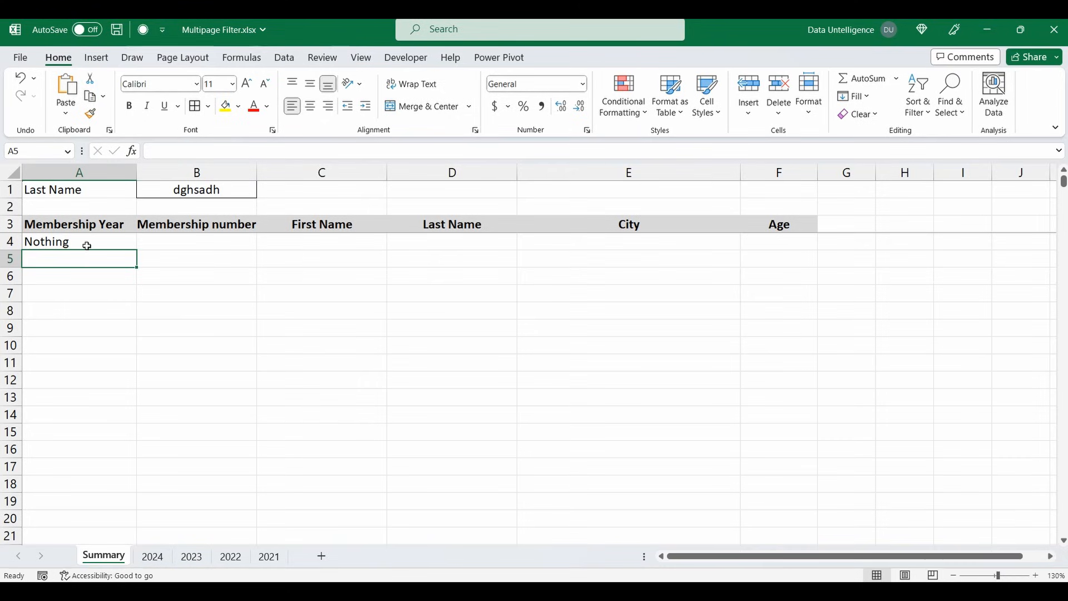
Select B1 and begin typing a new last name starting with K.
click(197, 189)
text(Low)
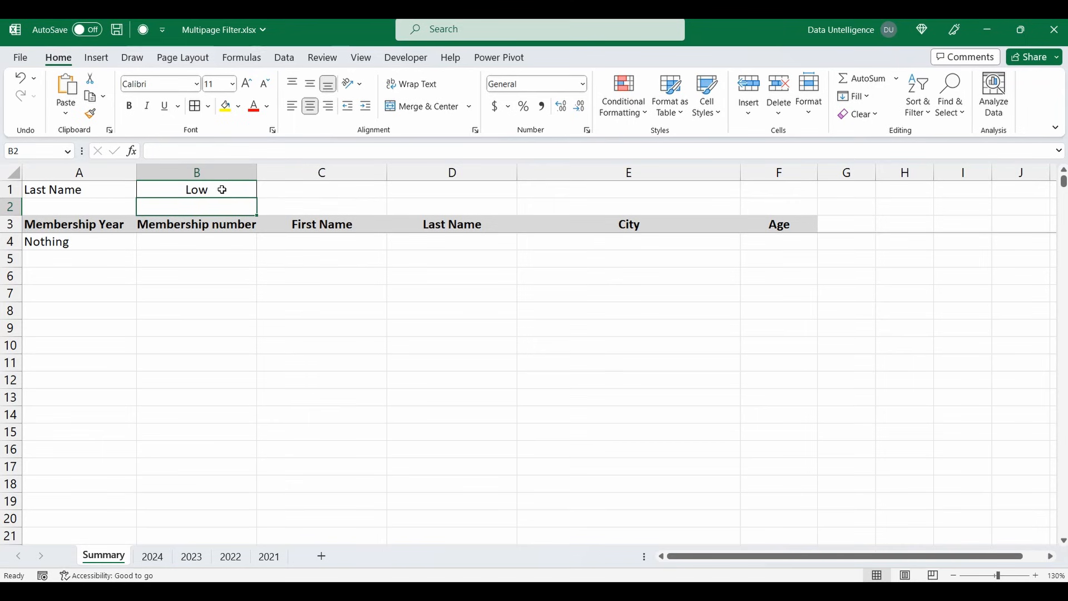
text(K)
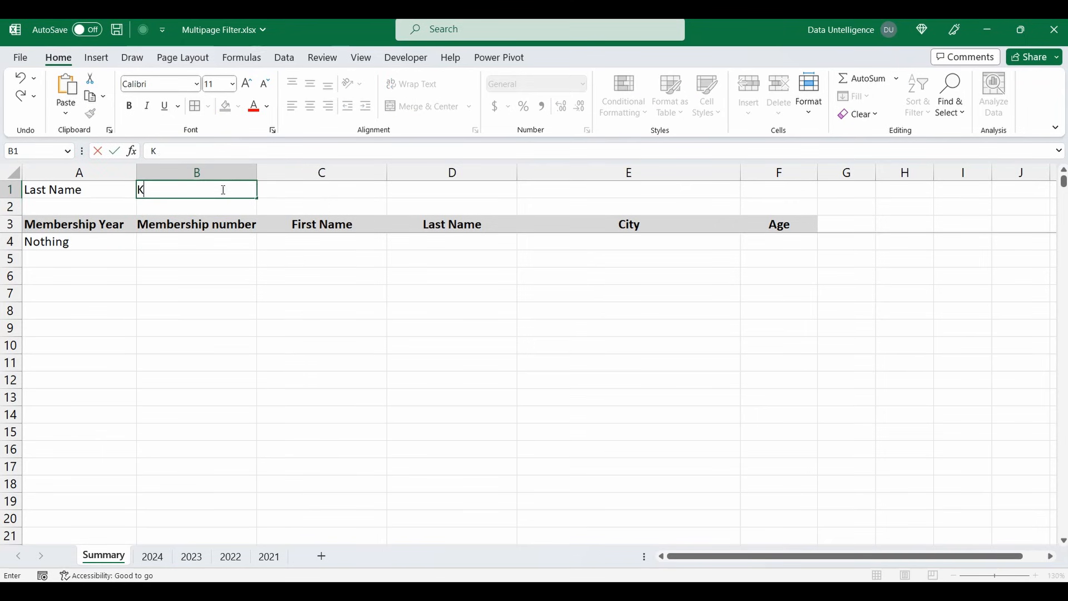